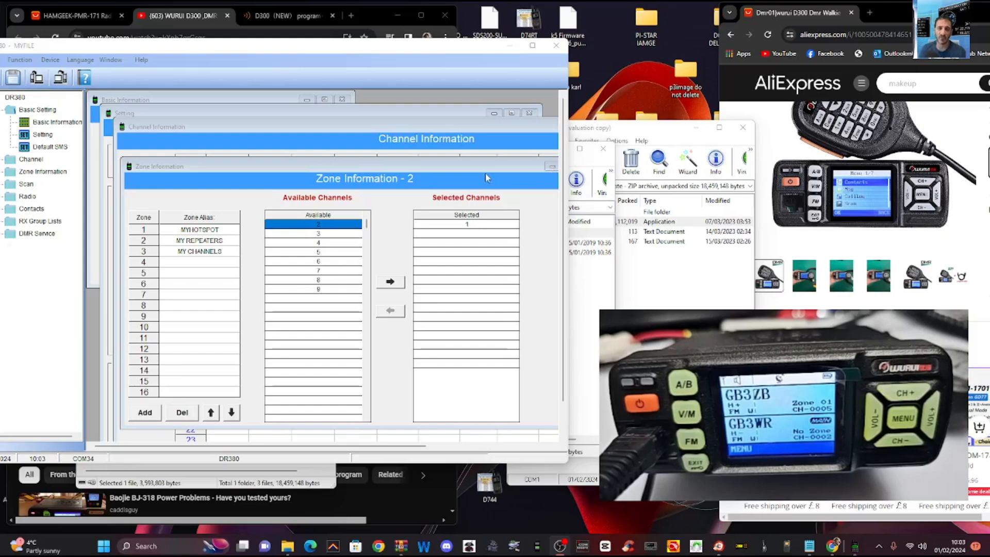
pyautogui.moveTo(509, 262)
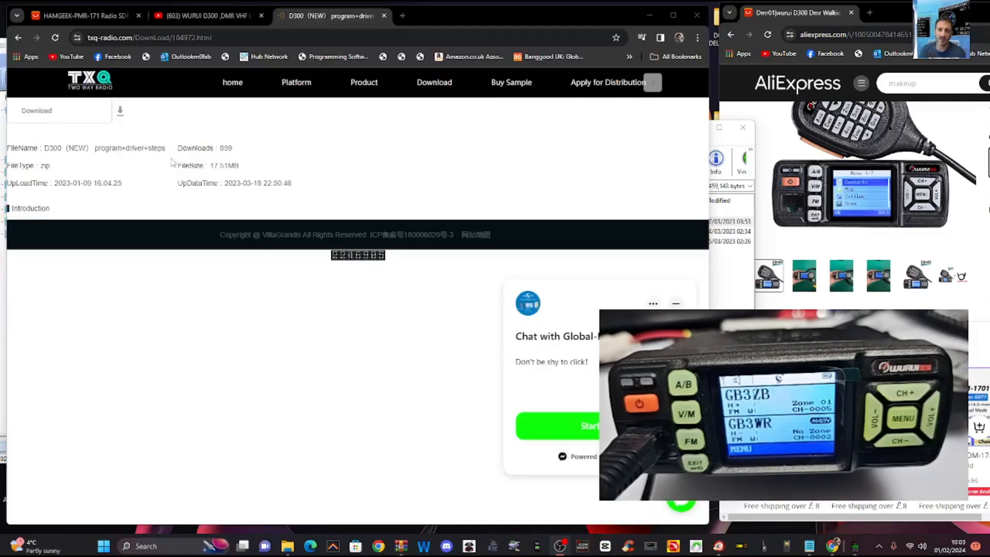
pyautogui.moveTo(414, 145)
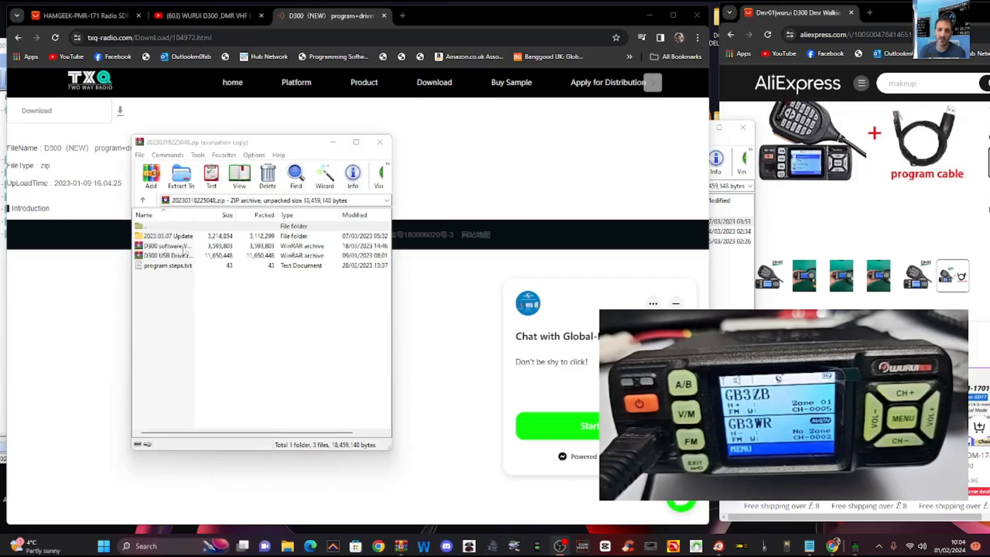
# Enter the 2023.03.07 Update folder holding the firmware updater.
pyautogui.doubleClick(176, 235)
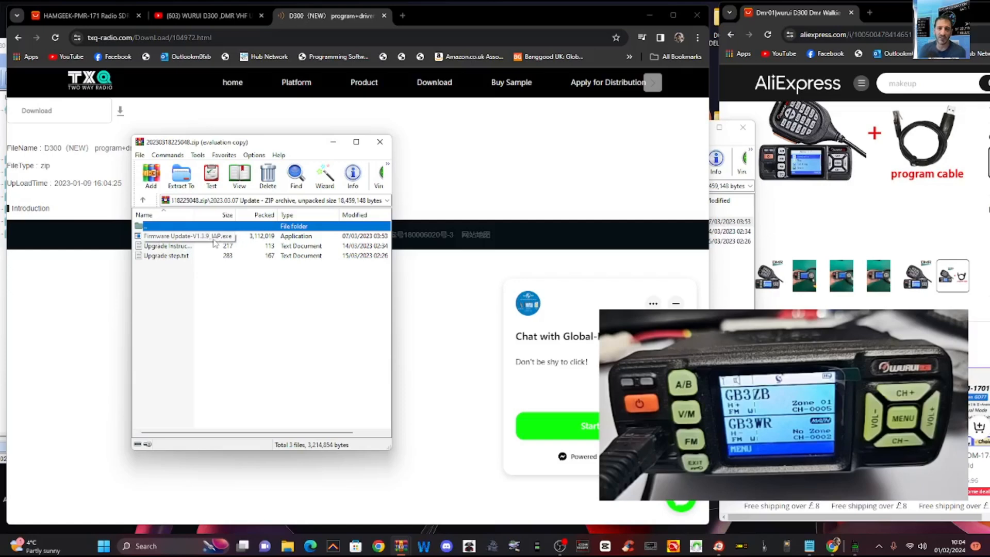
# Install Firmware Update-V1.3.9_IAP over the old copy so the Firmware Update tool launches.
pyautogui.click(184, 236)
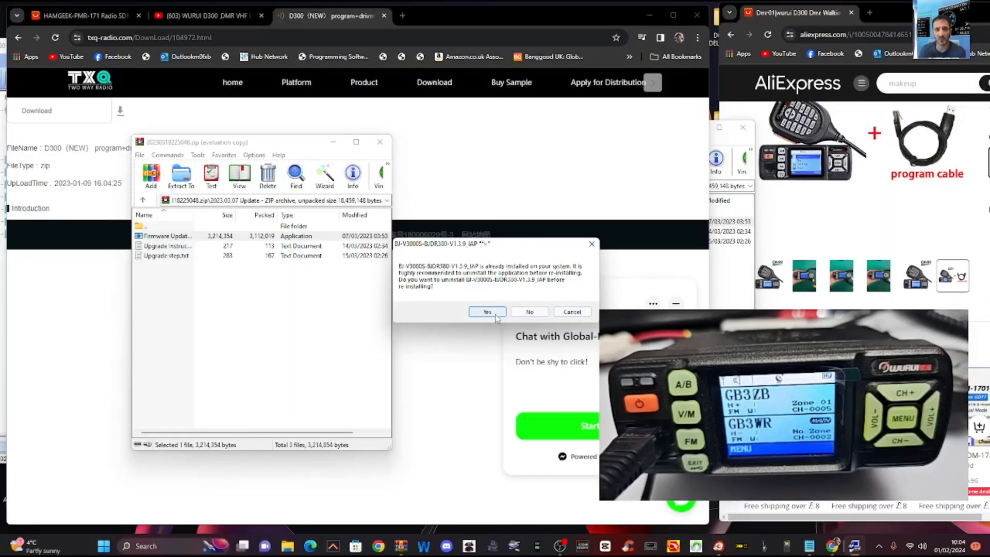
pyautogui.click(487, 311)
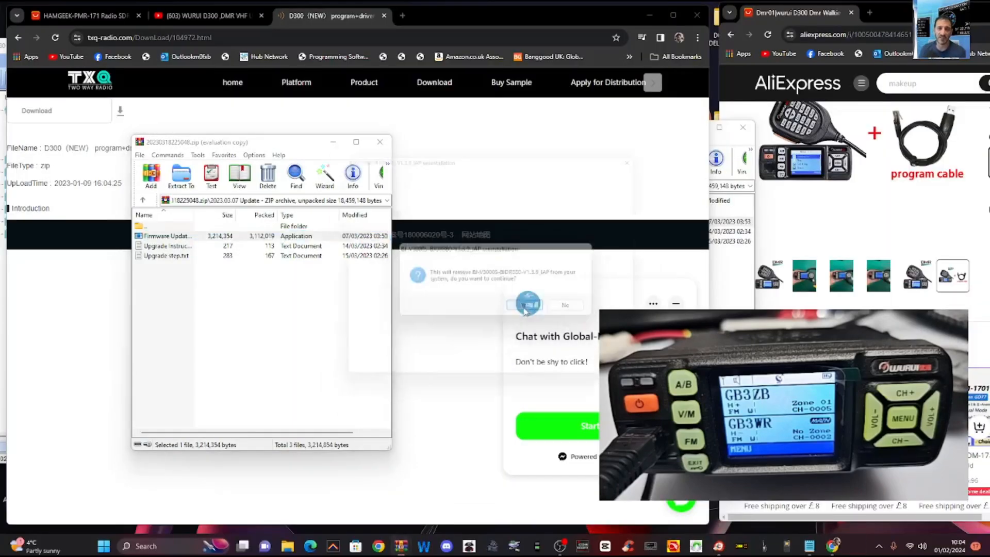
pyautogui.click(527, 305)
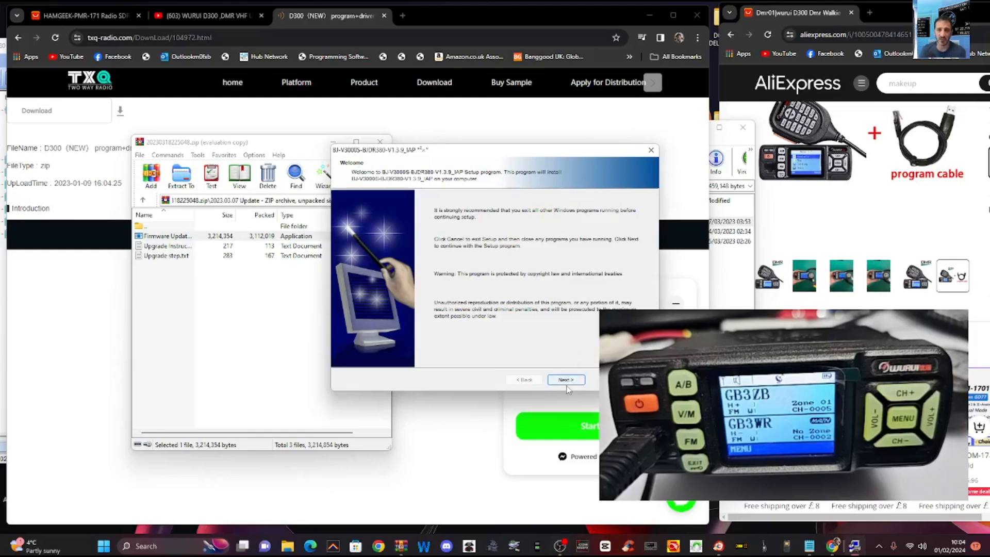
pyautogui.click(566, 380)
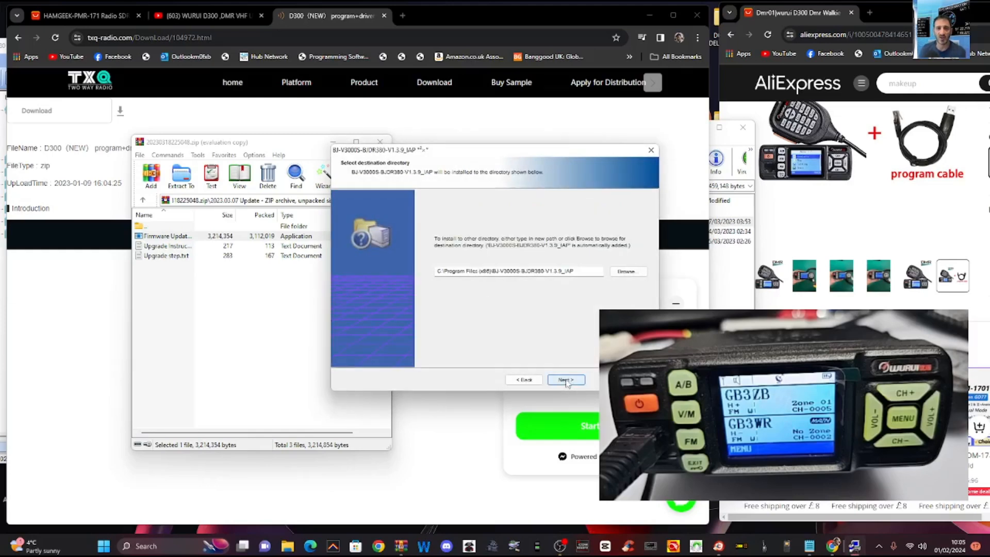
pyautogui.click(565, 379)
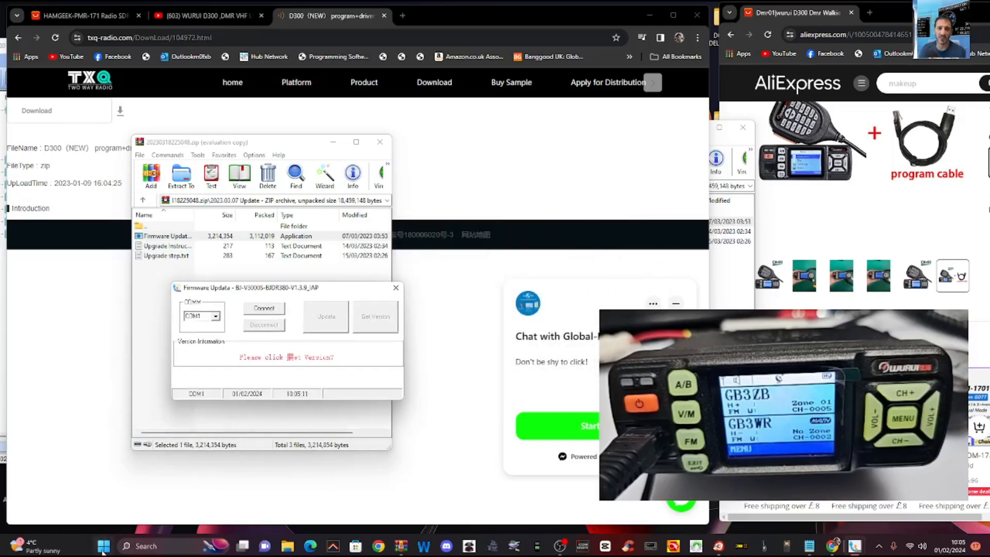
# Look up the radio's serial port in Device Manager and select that COM port in the tool.
pyautogui.rightClick(103, 546)
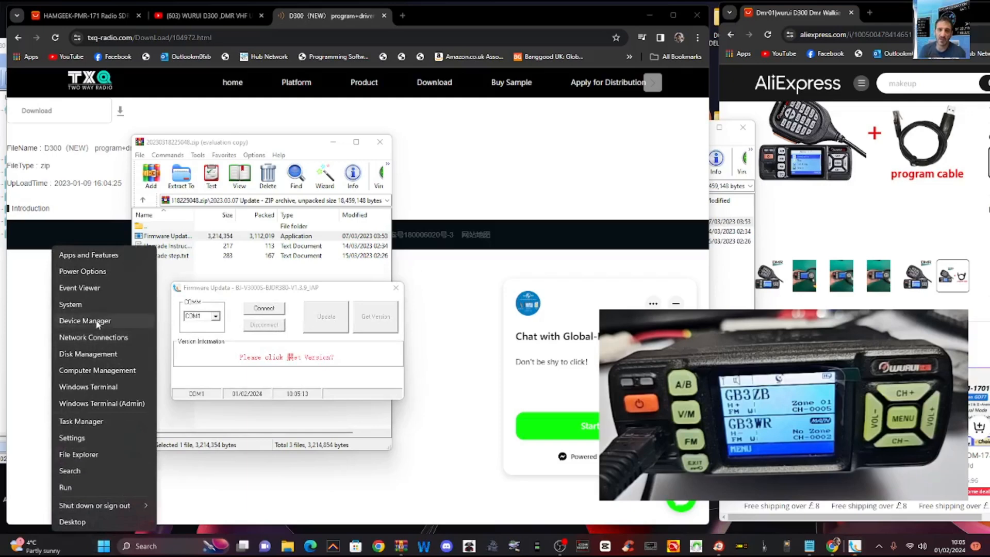
pyautogui.click(85, 320)
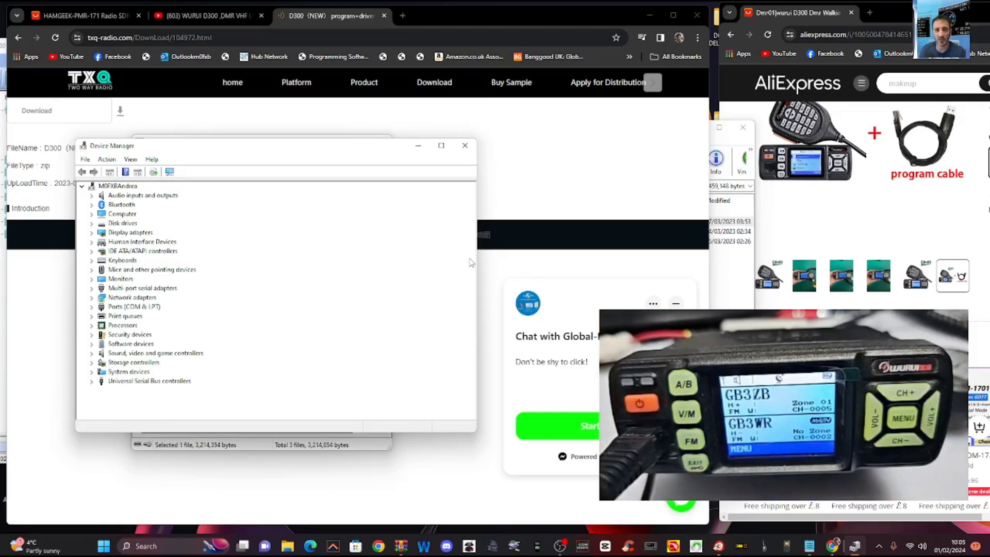
pyautogui.moveTo(261, 330)
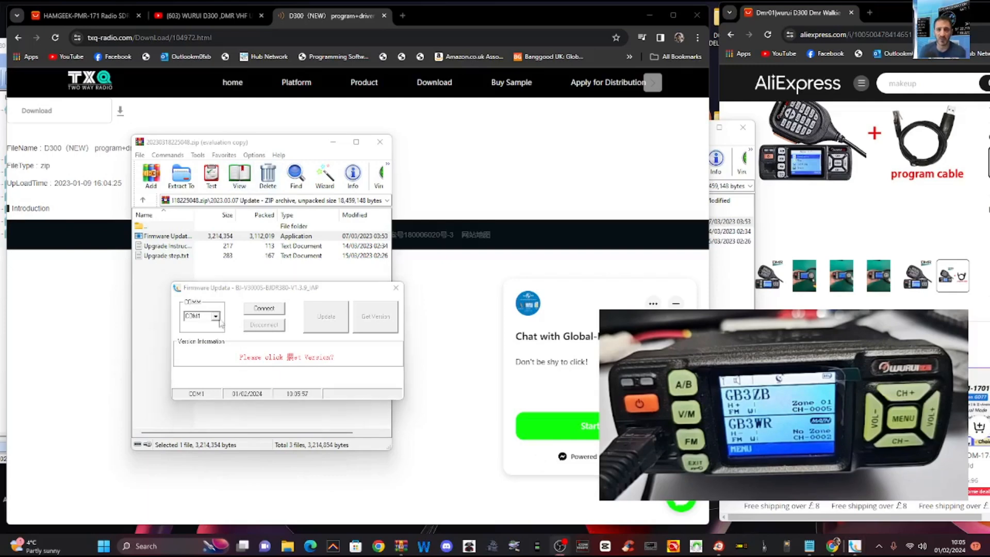
pyautogui.click(217, 316)
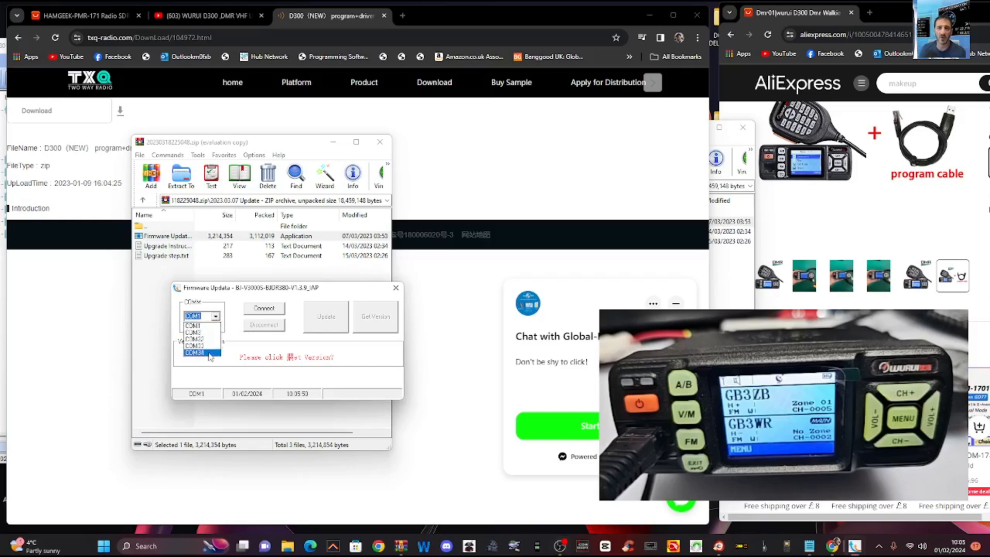
pyautogui.click(194, 353)
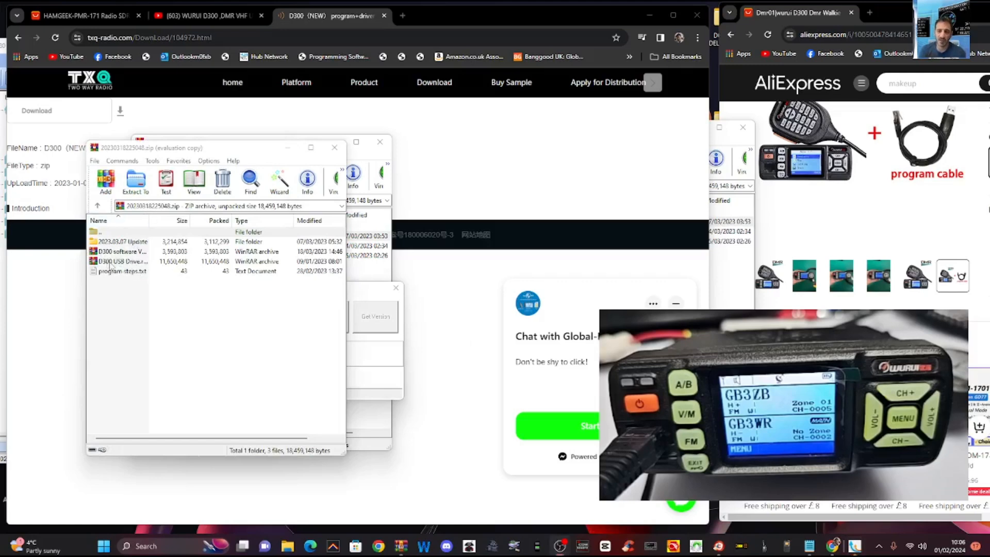
# Run SETUP.EXE from the CH341_USB Driver folder inside D300 USB Driver.rar.
pyautogui.click(124, 261)
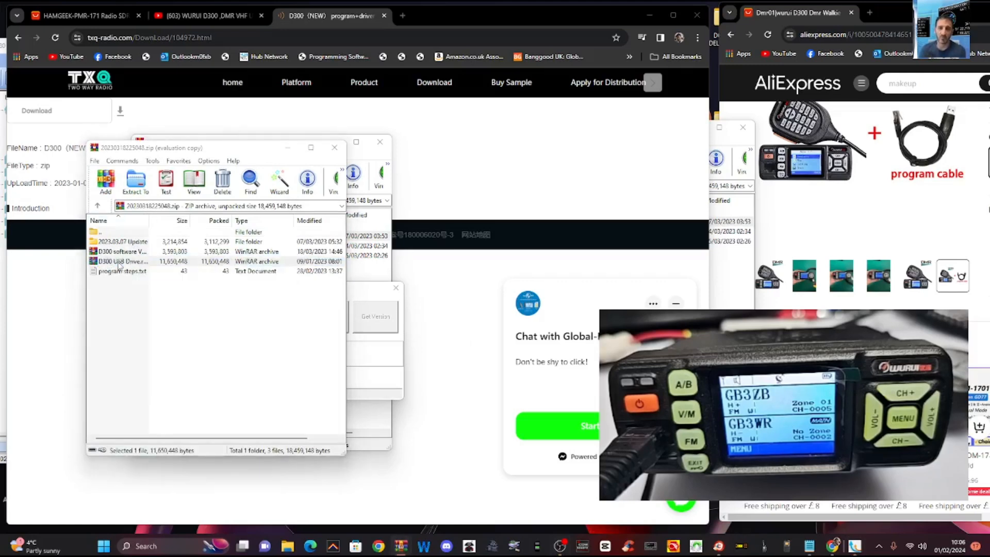
pyautogui.doubleClick(123, 261)
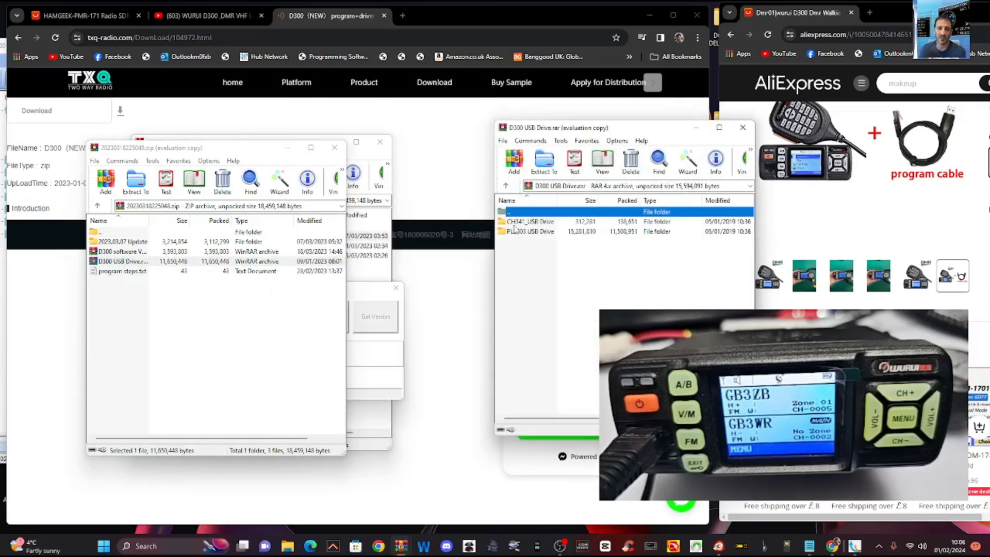
pyautogui.doubleClick(530, 221)
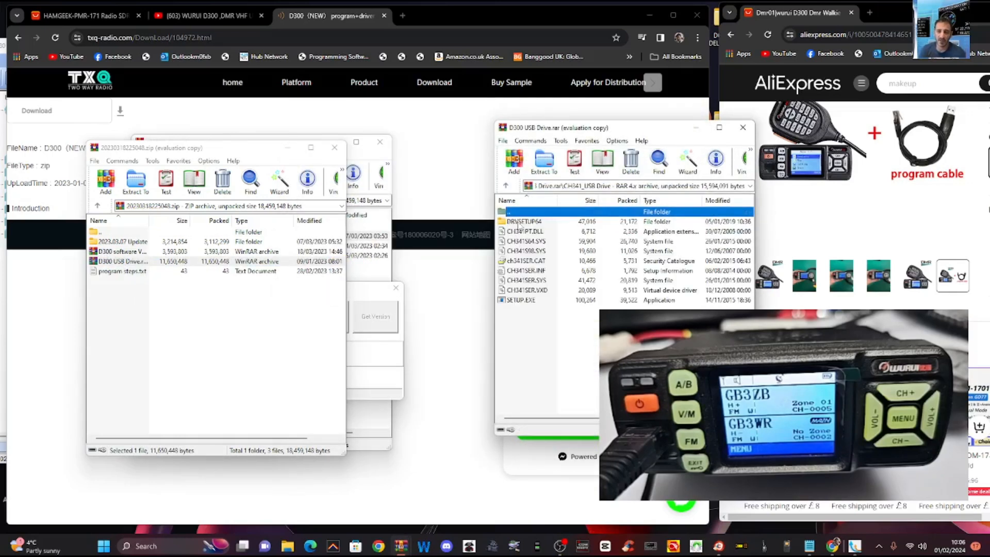
pyautogui.click(520, 299)
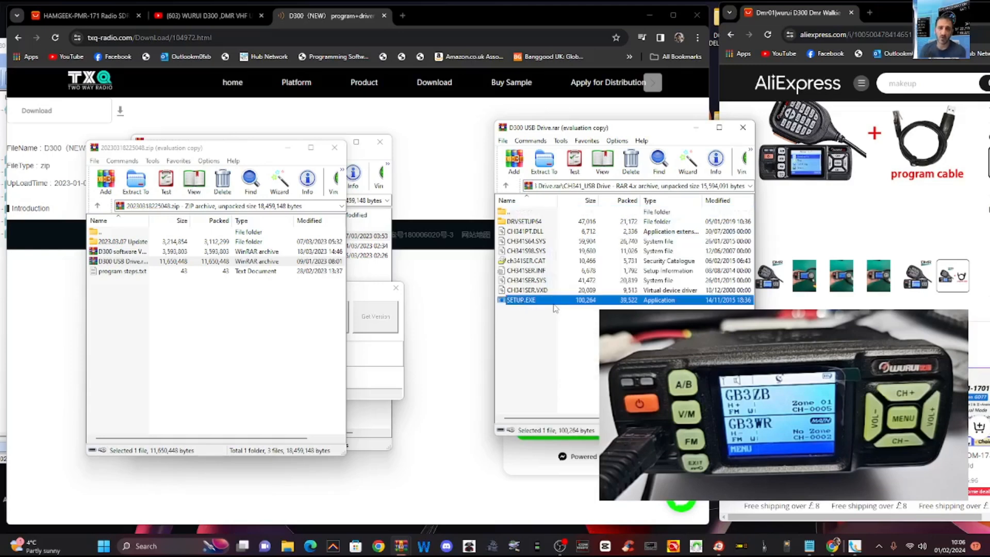
pyautogui.doubleClick(521, 299)
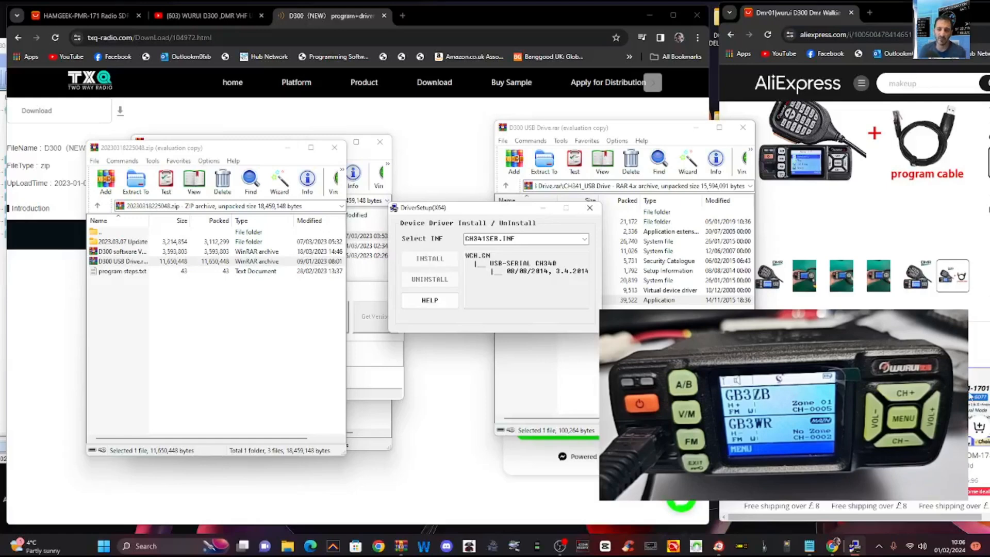
# Install the CH341 USB serial driver, acknowledge success and close the setup.
pyautogui.click(429, 258)
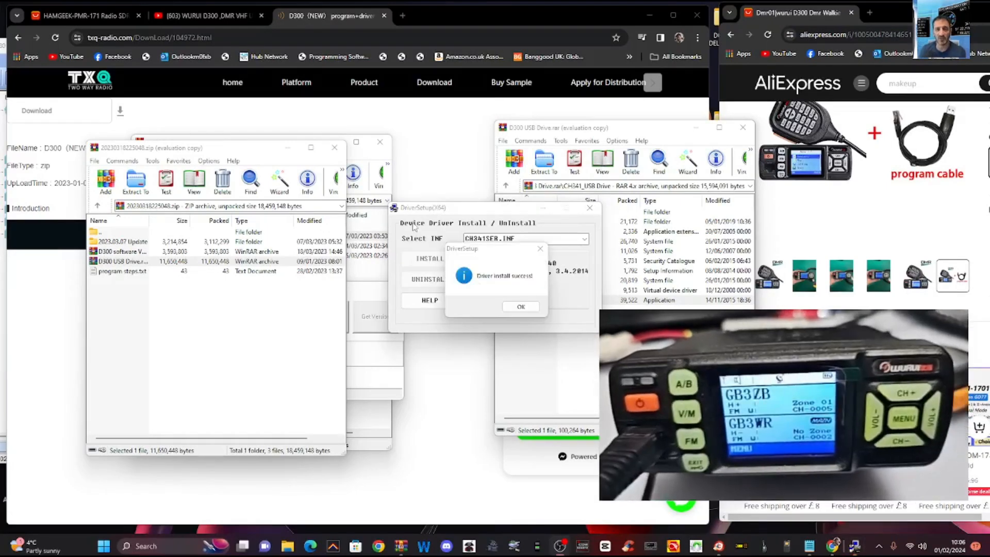
pyautogui.click(520, 307)
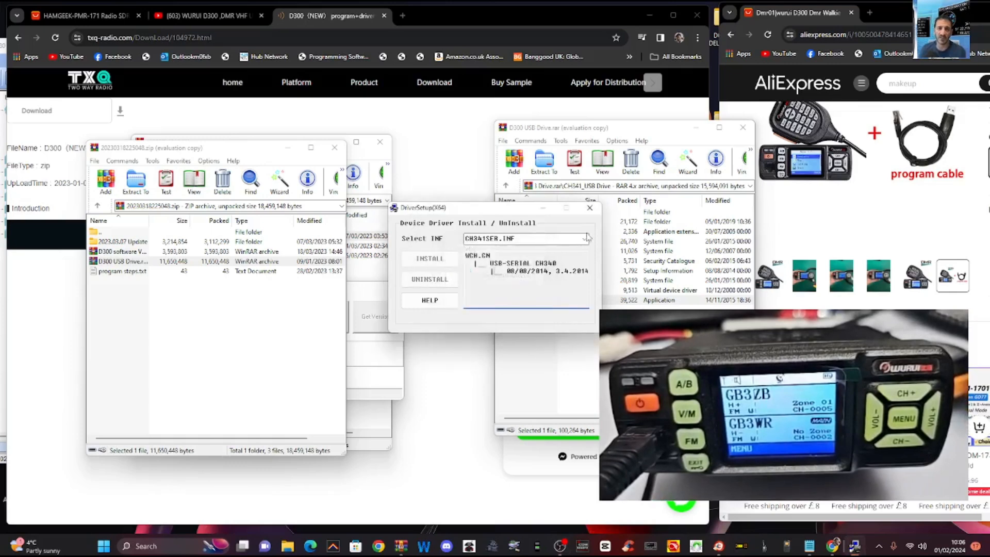
pyautogui.click(589, 207)
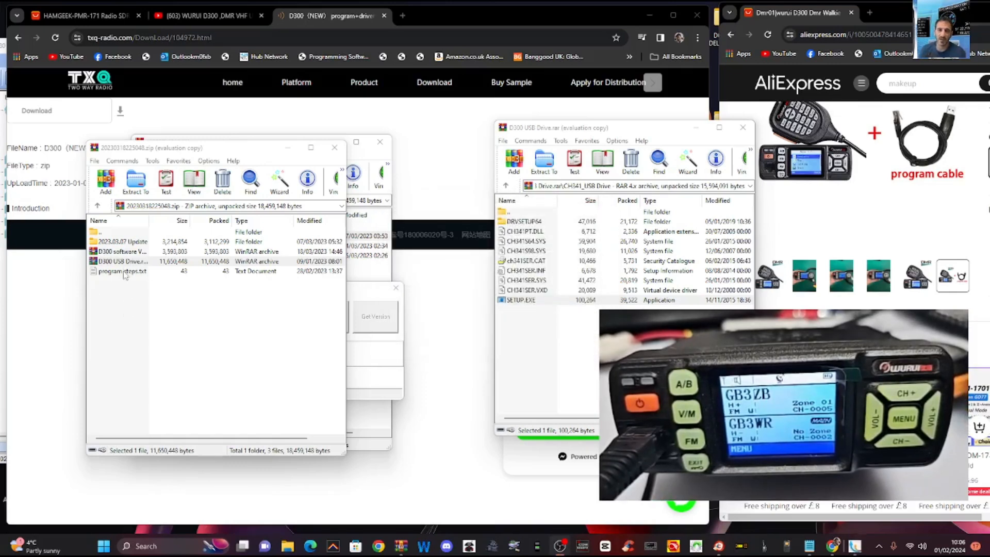
pyautogui.doubleClick(123, 271)
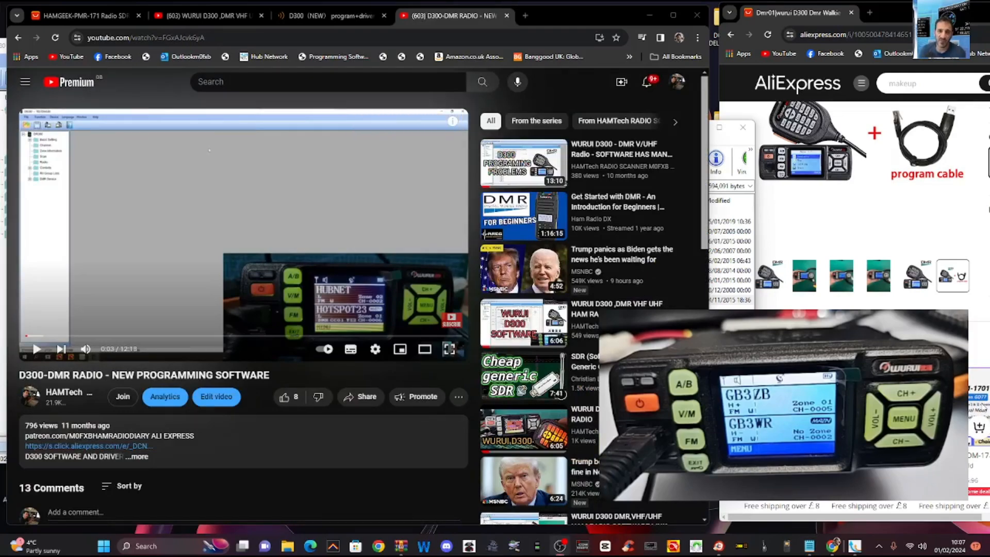
# Open D300 software V3.0.rar and dismiss the WinRAR licence reminder.
pyautogui.click(328, 16)
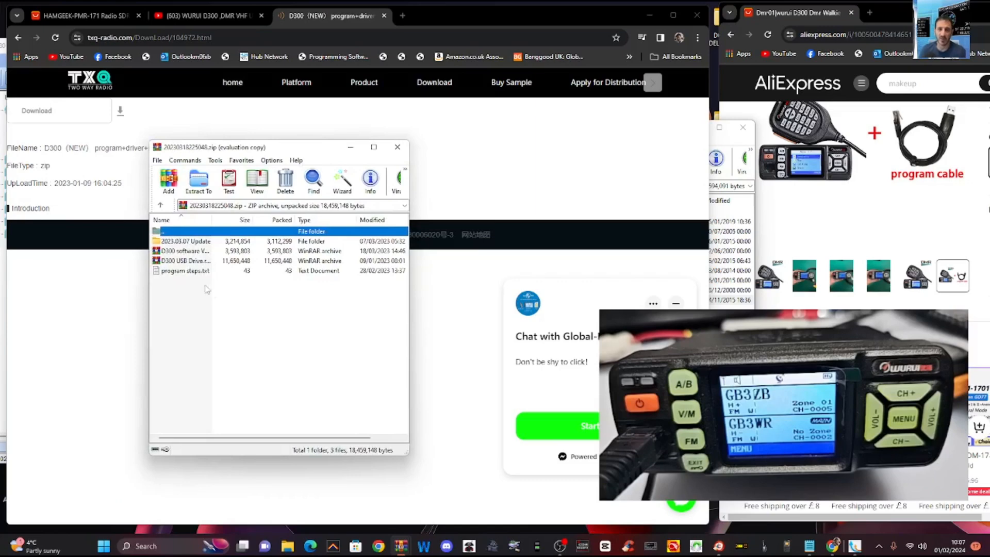
pyautogui.doubleClick(184, 251)
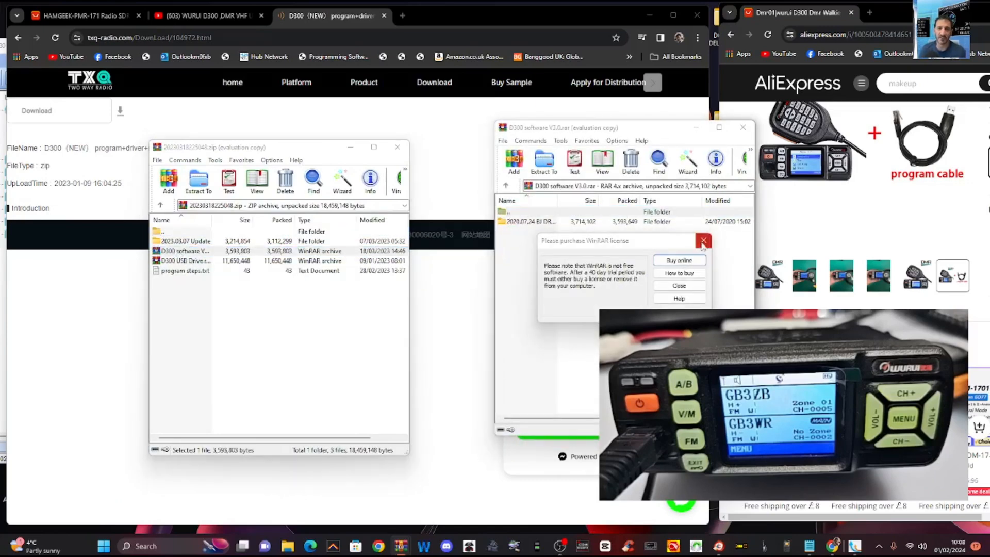
pyautogui.click(704, 241)
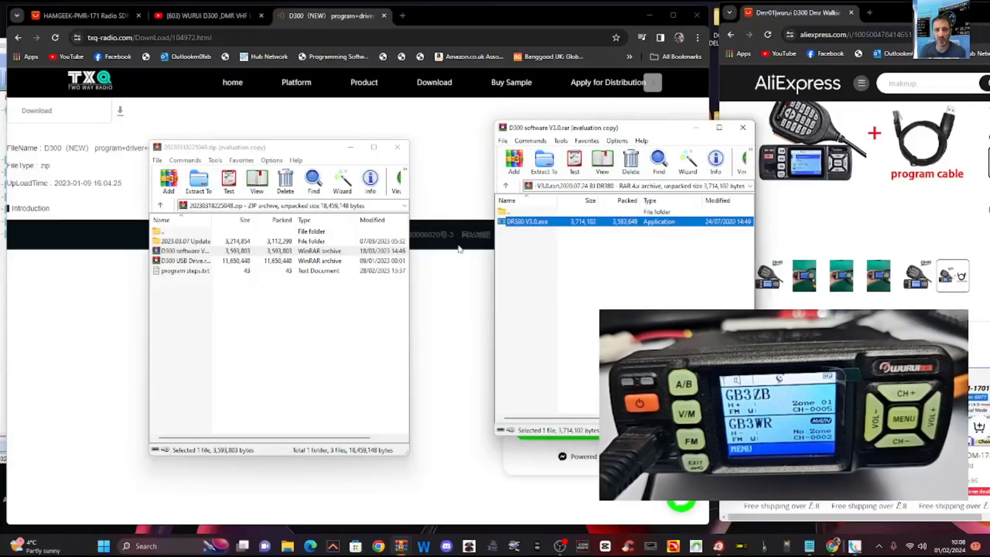
# Read the radio's codeplug via Device > Read and show its Channel Information table.
pyautogui.doubleClick(534, 221)
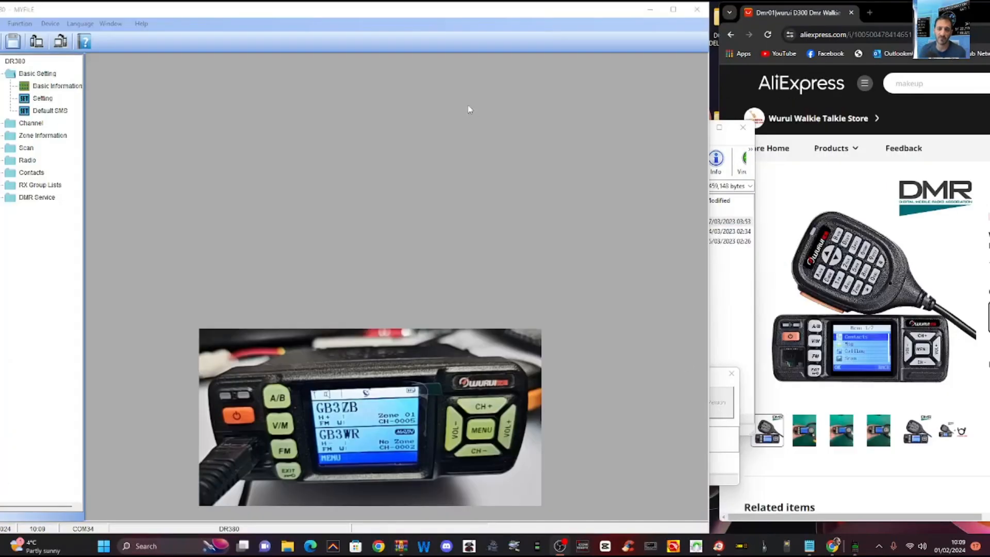
pyautogui.click(49, 23)
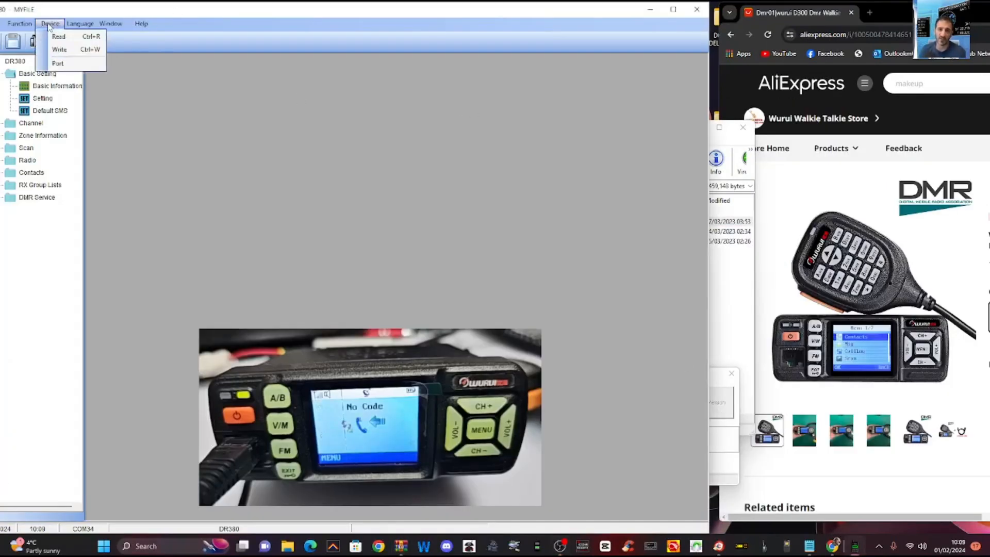
pyautogui.moveTo(57, 63)
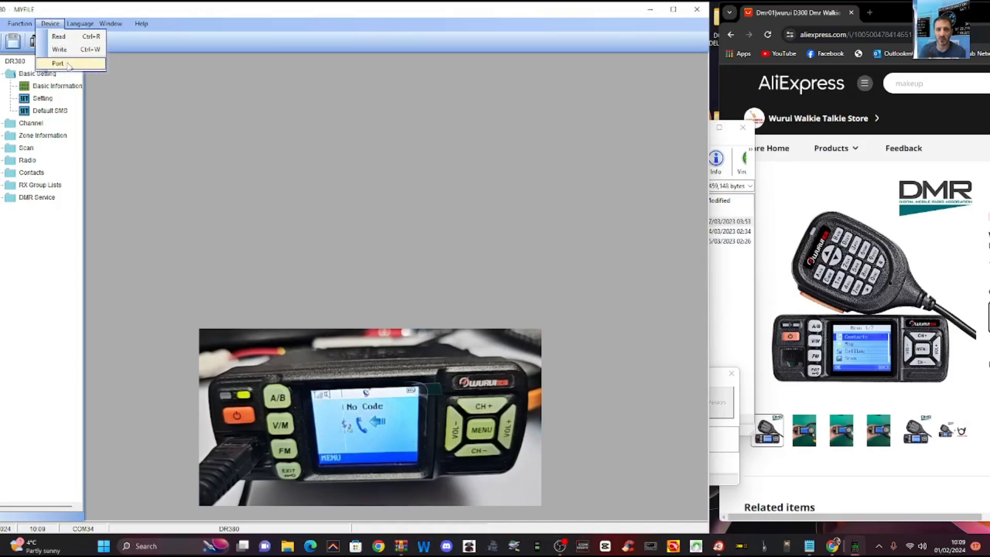
pyautogui.click(57, 62)
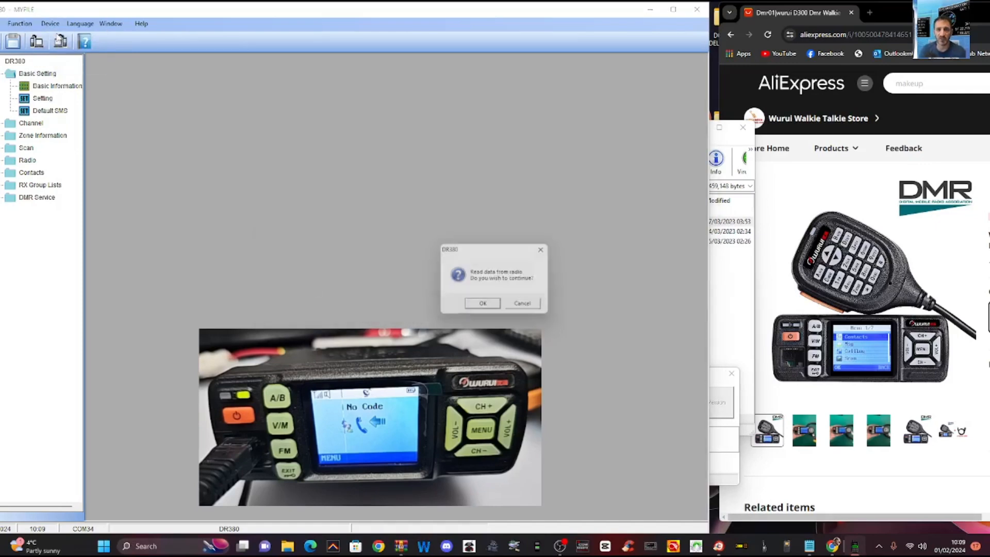
pyautogui.click(482, 303)
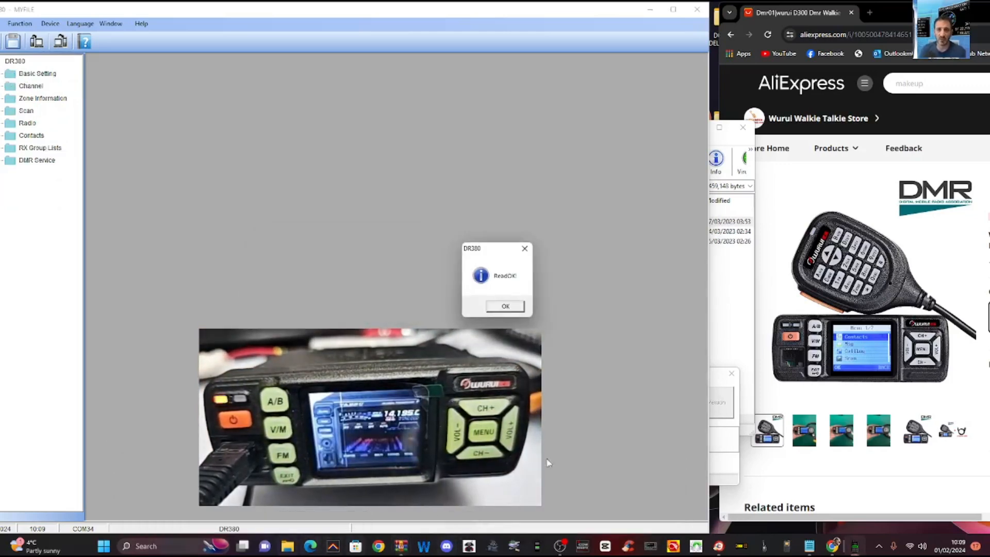
pyautogui.click(505, 305)
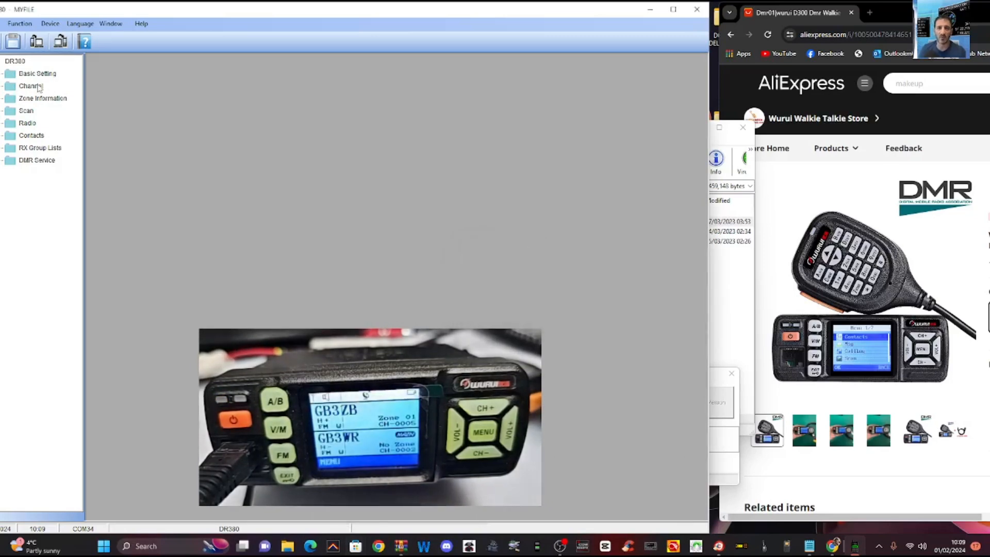
pyautogui.click(30, 85)
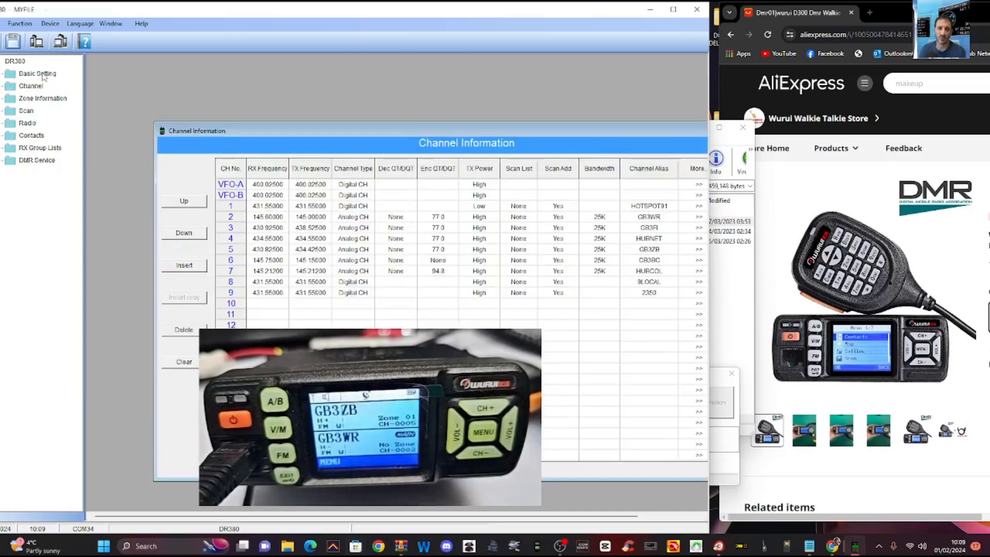
pyautogui.moveTo(739, 89)
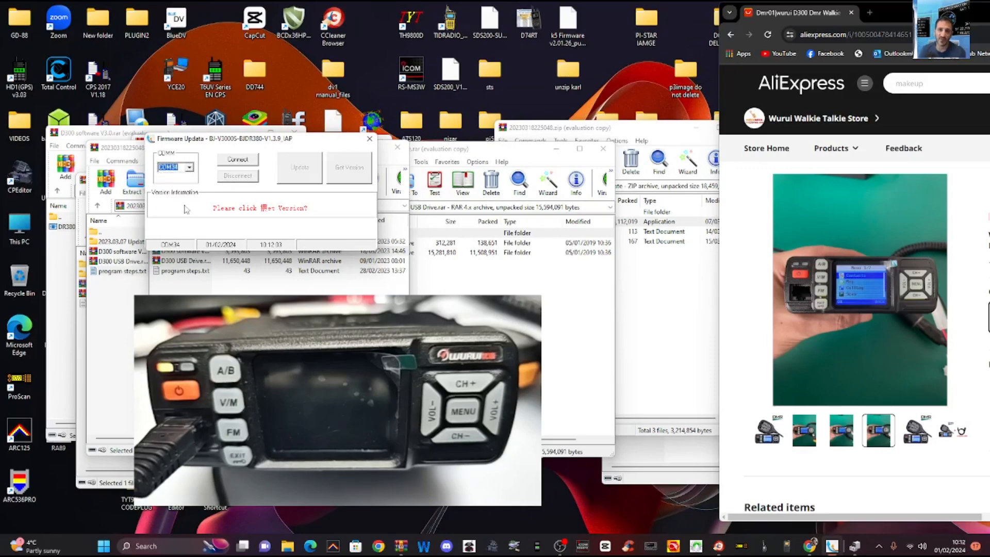
# Get the radio's firmware version and start Updata, which stalls at 0%.
pyautogui.click(239, 159)
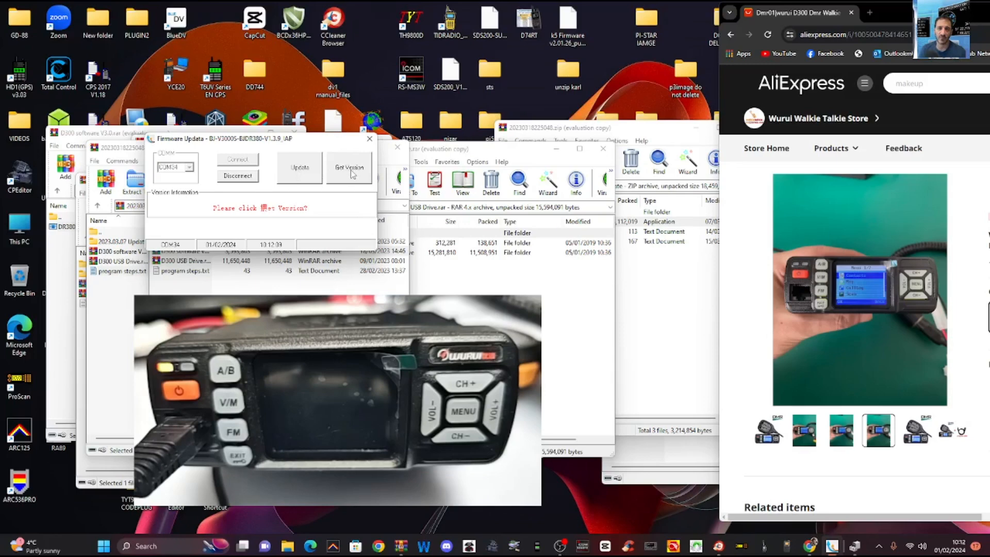
pyautogui.click(349, 168)
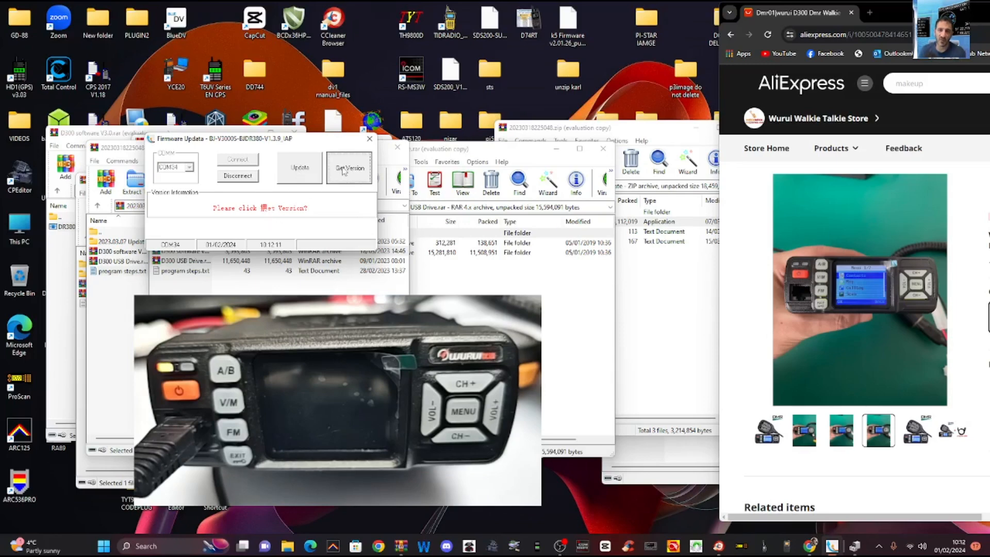
pyautogui.click(350, 167)
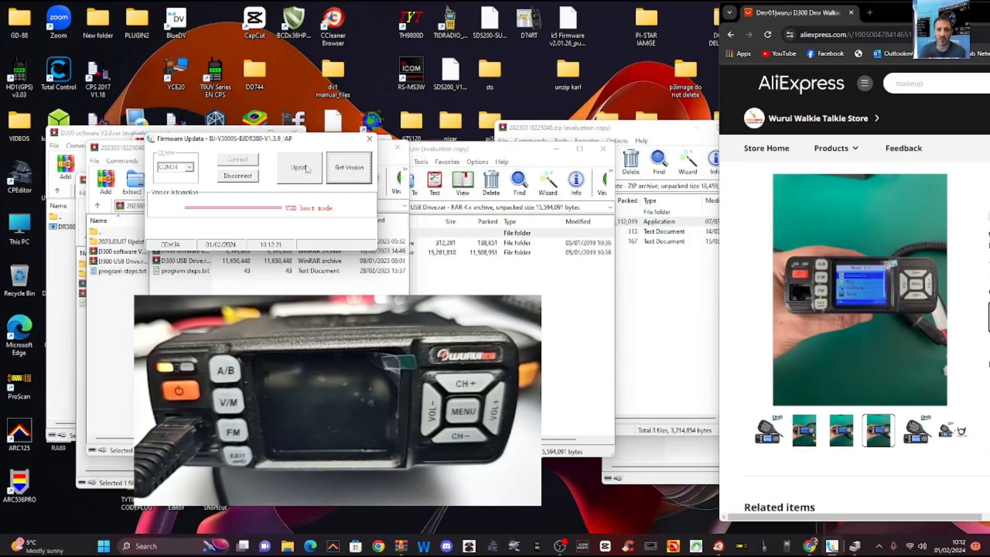
pyautogui.click(299, 167)
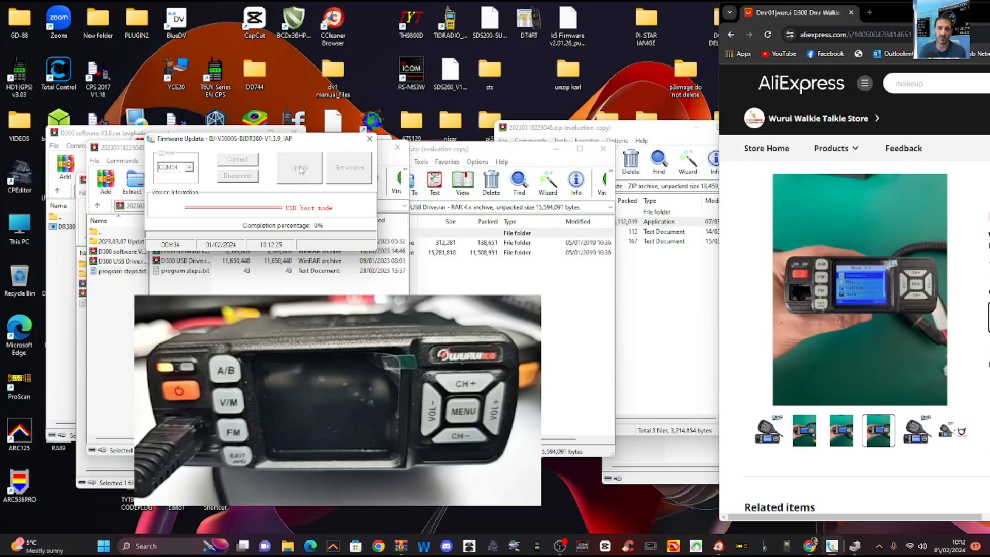
pyautogui.click(299, 167)
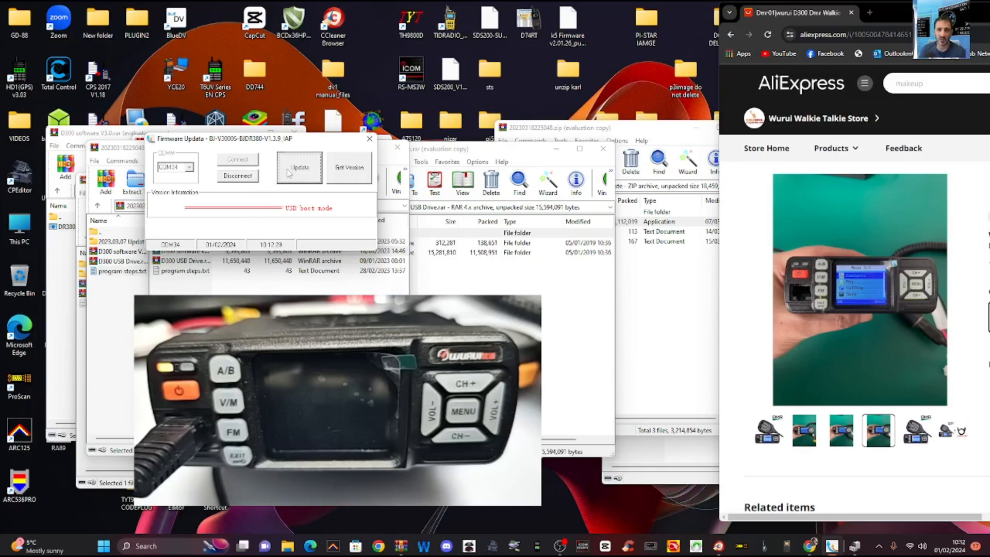
pyautogui.click(299, 167)
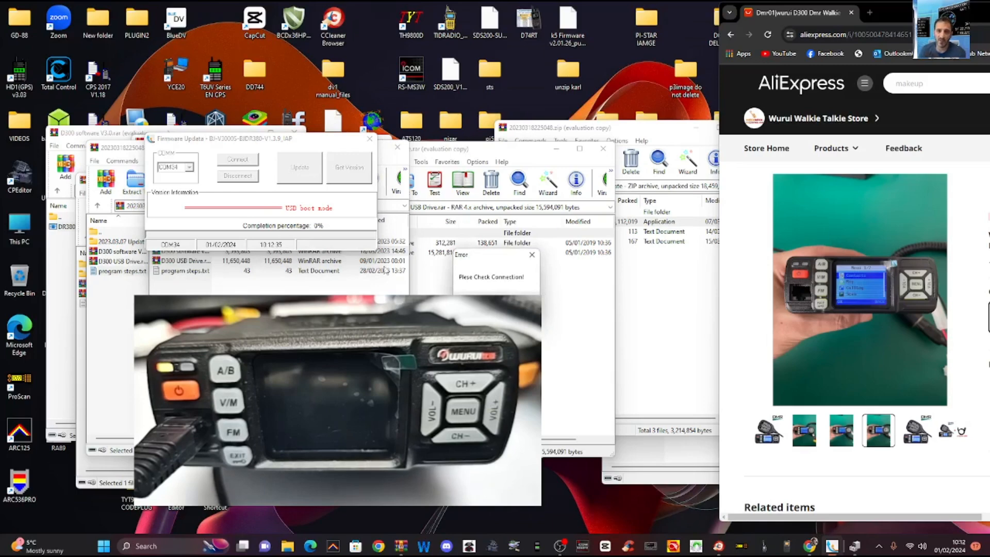
# Dismiss the Please Check Connection error and reconnect to the radio's COM port.
pyautogui.click(532, 255)
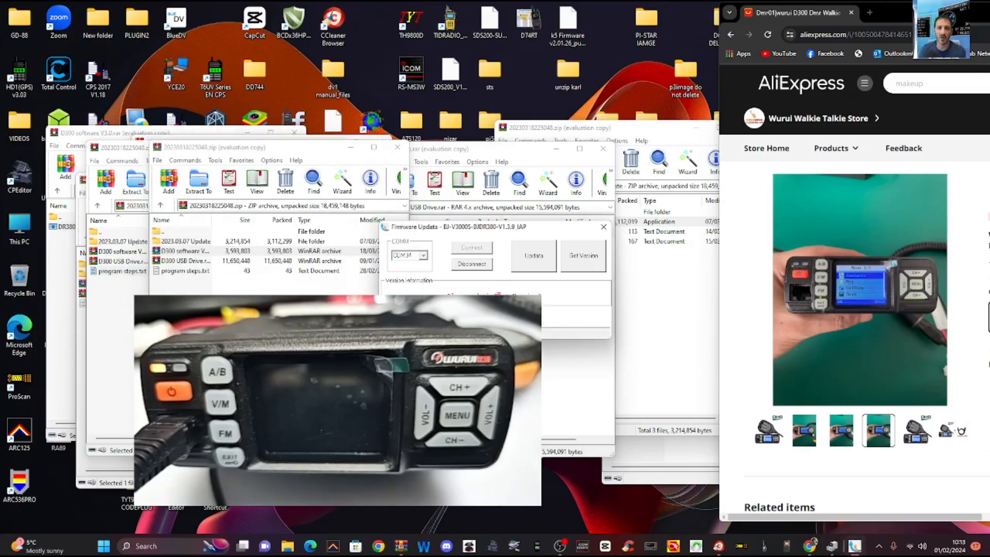
pyautogui.click(533, 256)
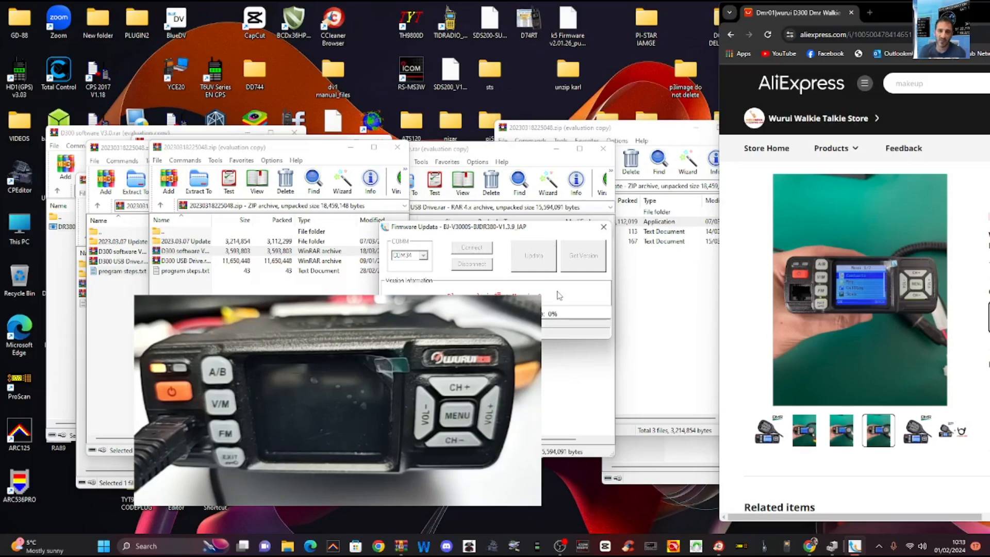
pyautogui.click(472, 247)
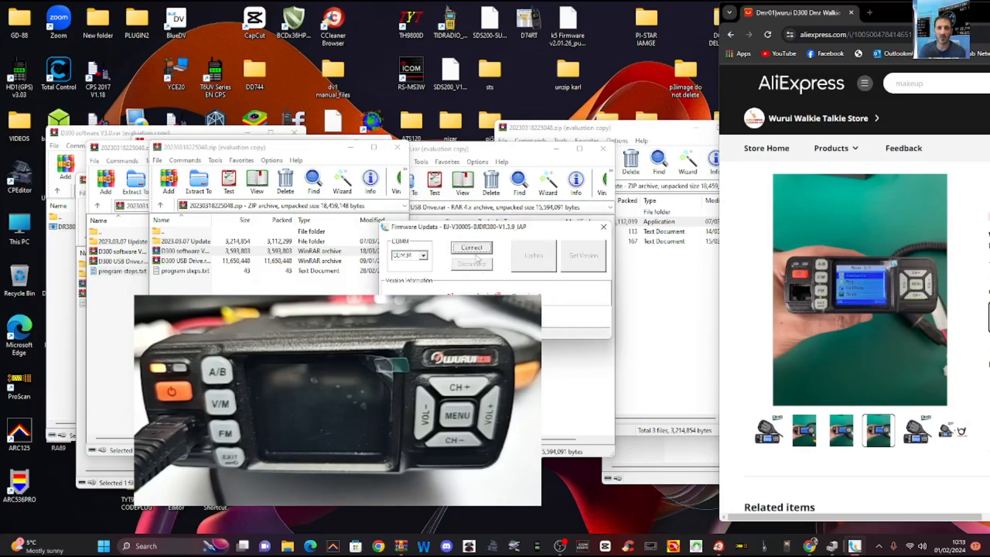
pyautogui.click(472, 247)
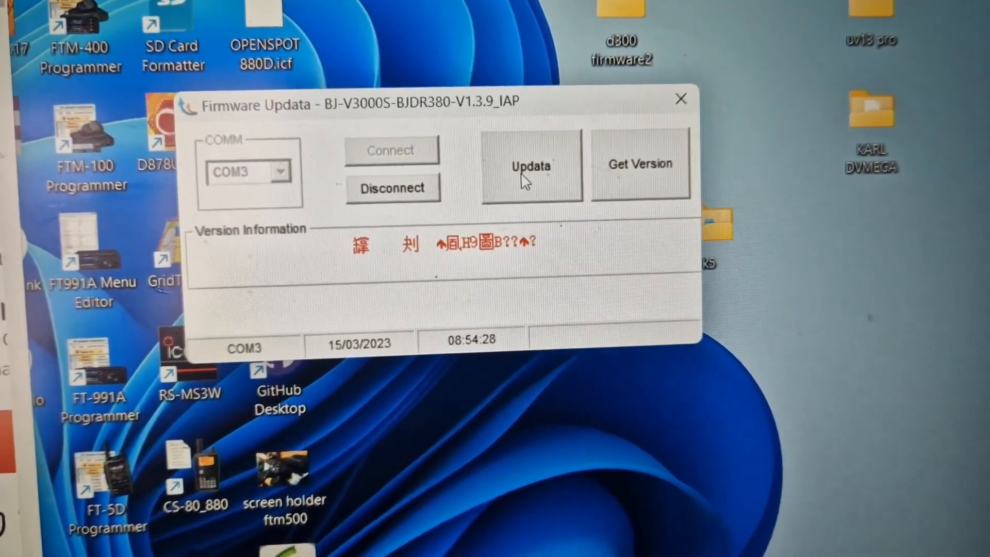
# Flash the firmware to the radio connected on COM3 with Updata.
pyautogui.click(530, 165)
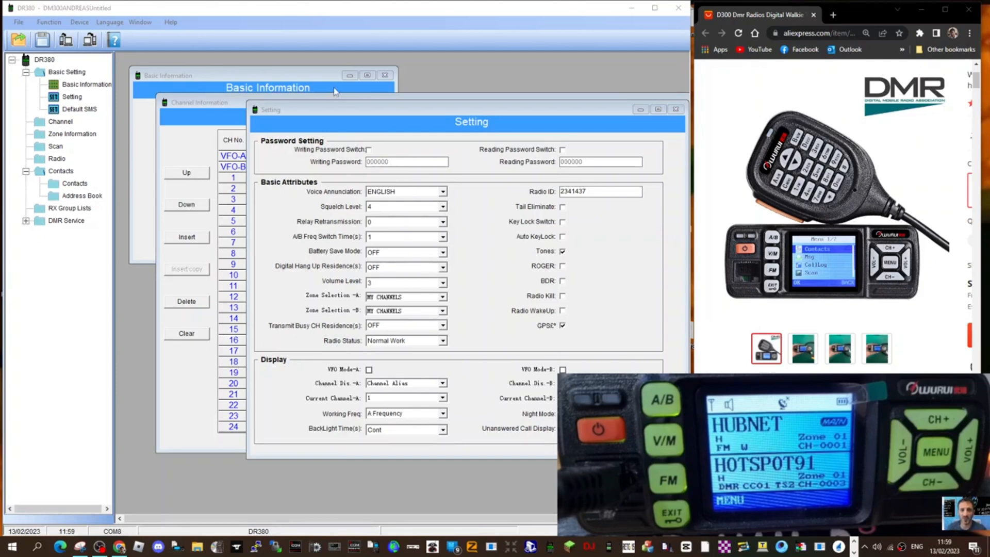
pyautogui.moveTo(211, 84)
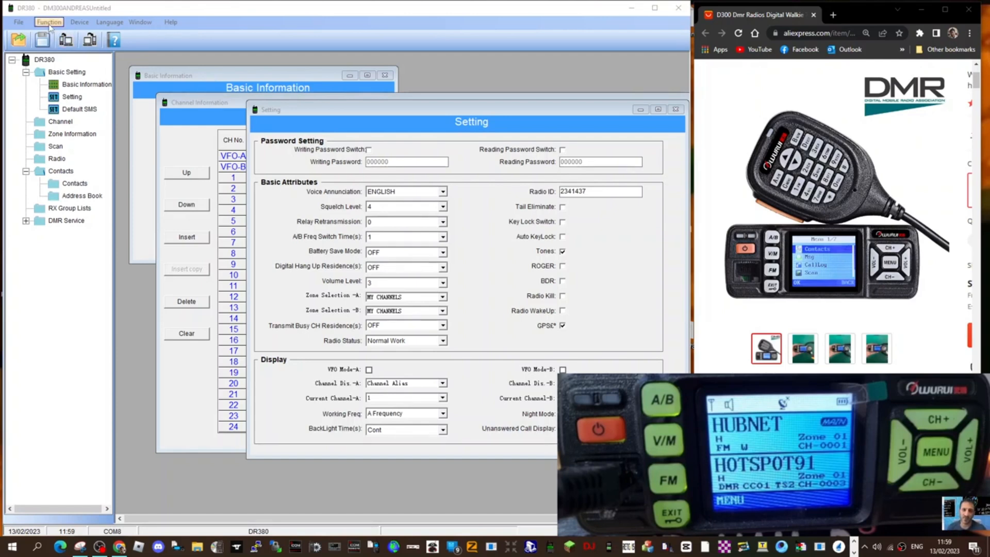
# Keep MY CHANNELS as the zone for sides A and B on the Setting page.
pyautogui.click(80, 22)
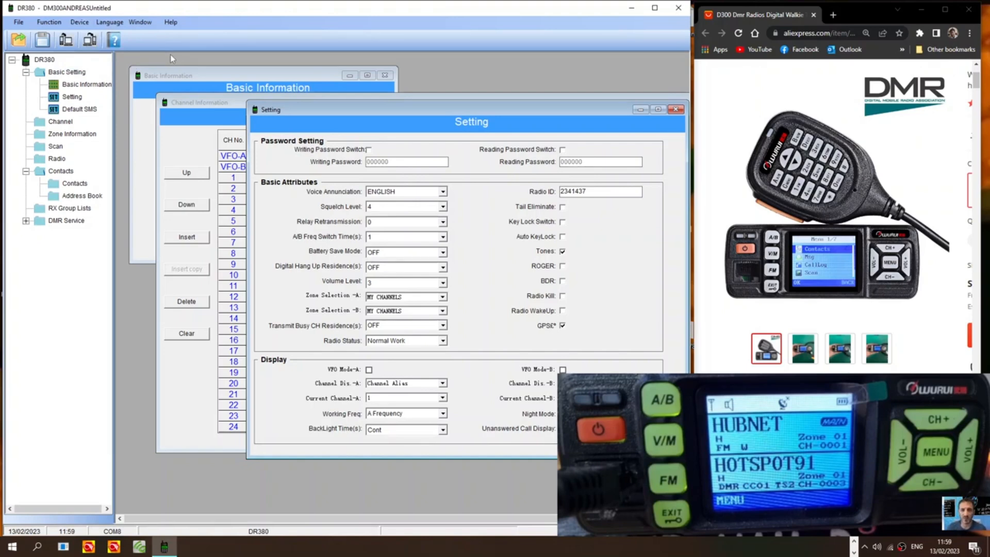
pyautogui.moveTo(137, 119)
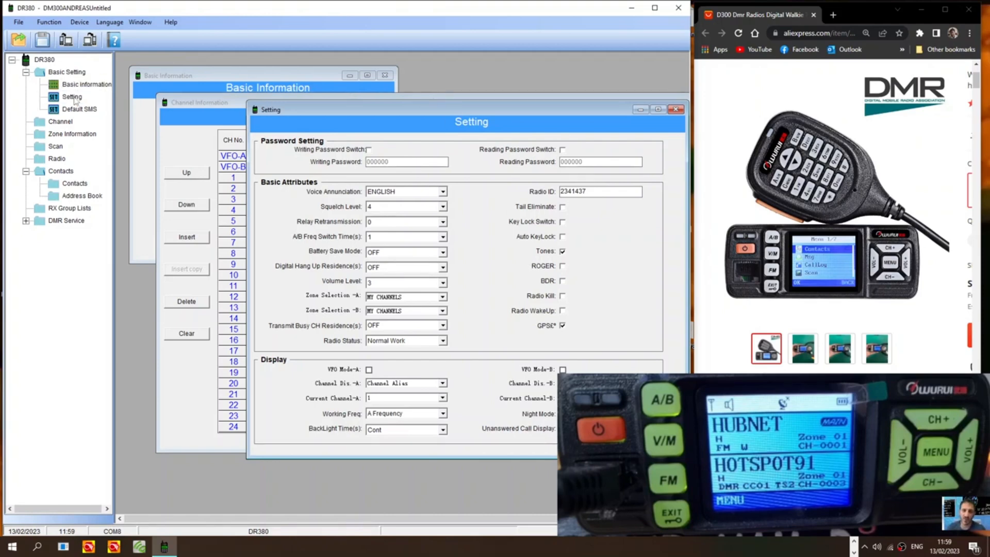
pyautogui.moveTo(472, 122); pyautogui.dragTo(420, 128)
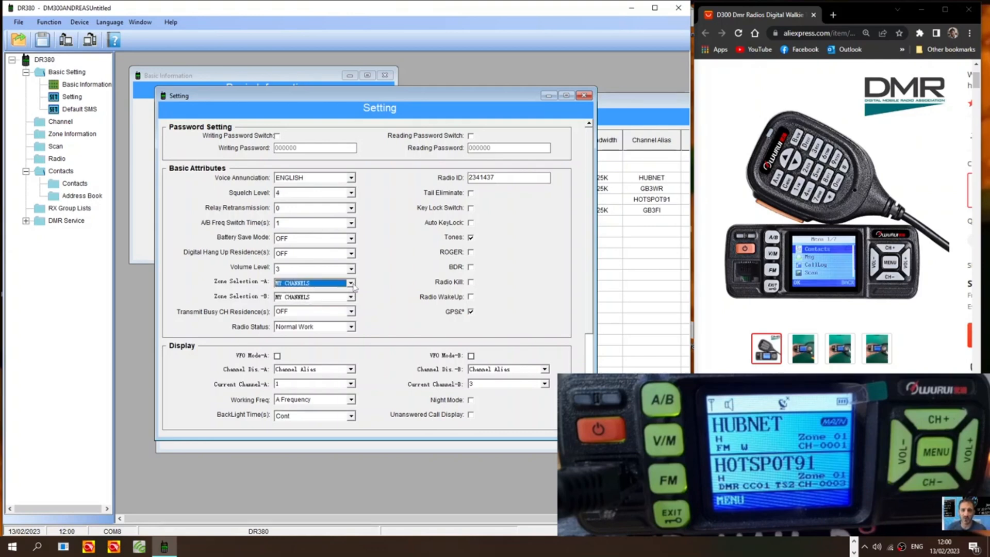
pyautogui.click(351, 283)
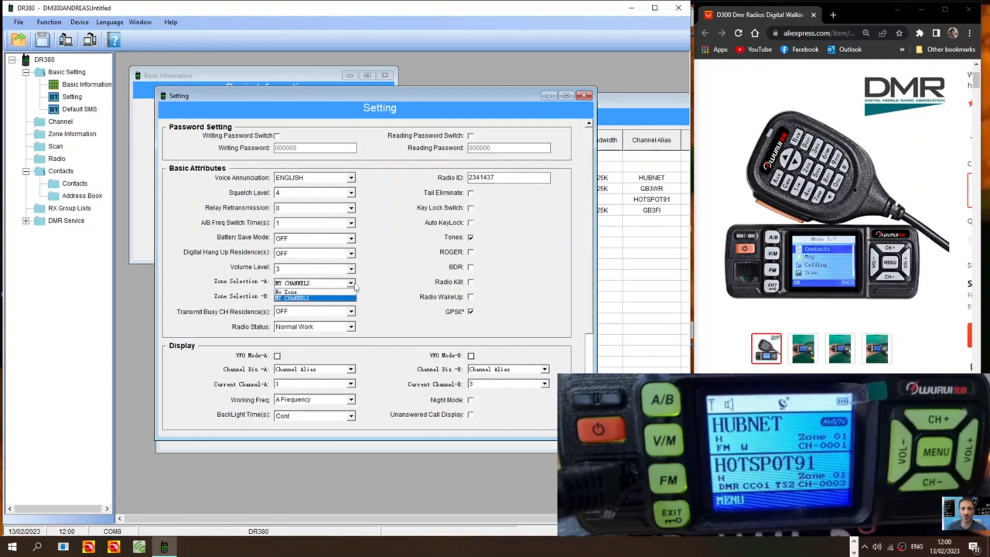
pyautogui.click(303, 297)
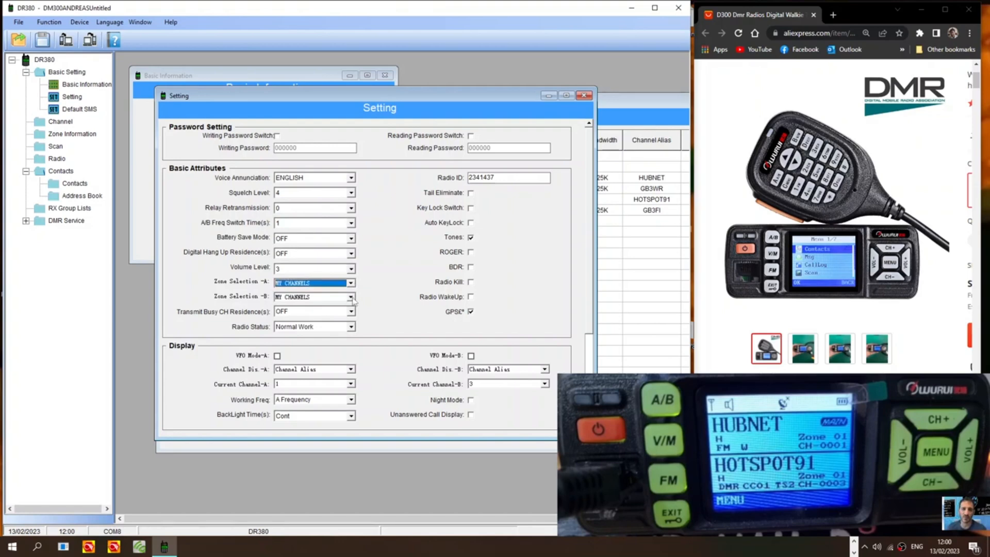
pyautogui.click(314, 297)
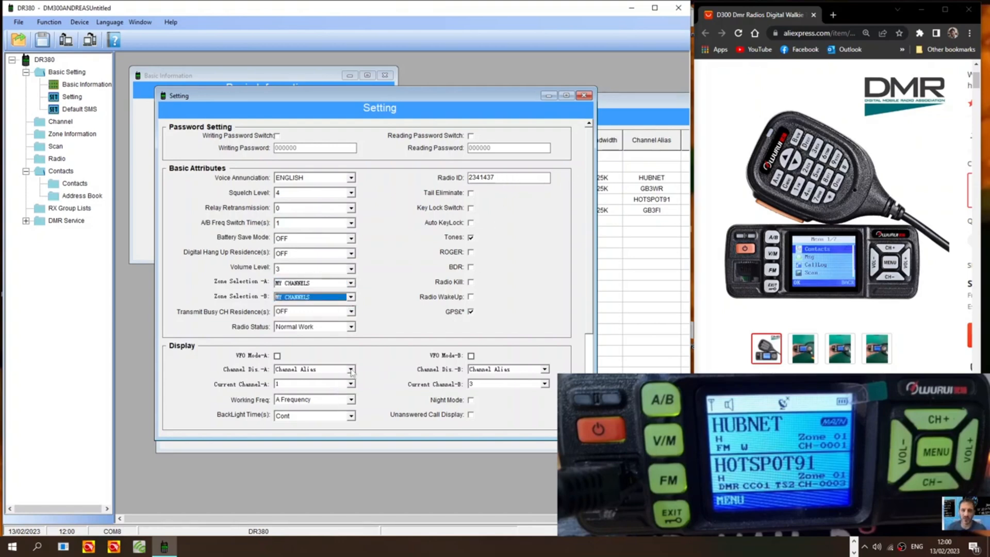
# Set Channel Dis-A and Channel Dis-B to Channel Alias.
pyautogui.click(310, 369)
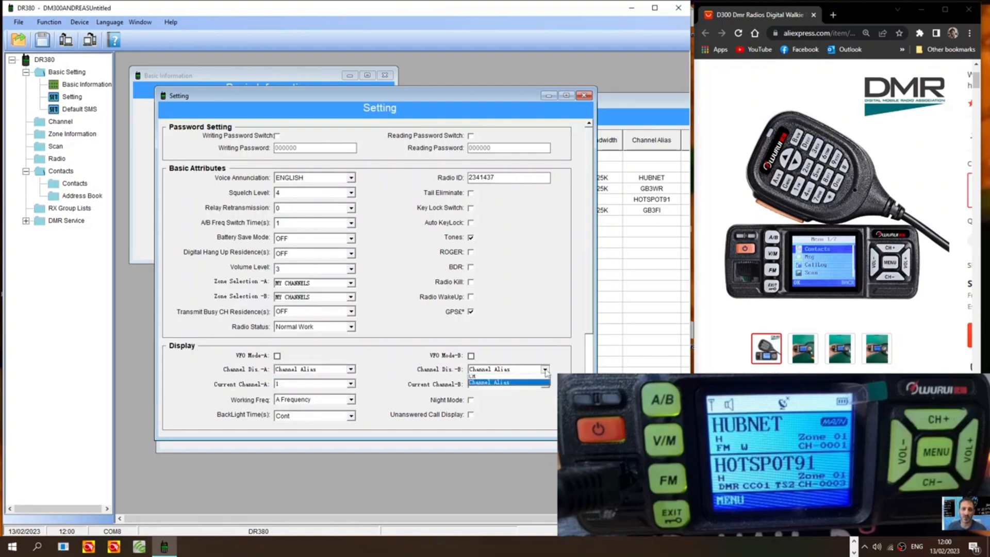
pyautogui.click(488, 381)
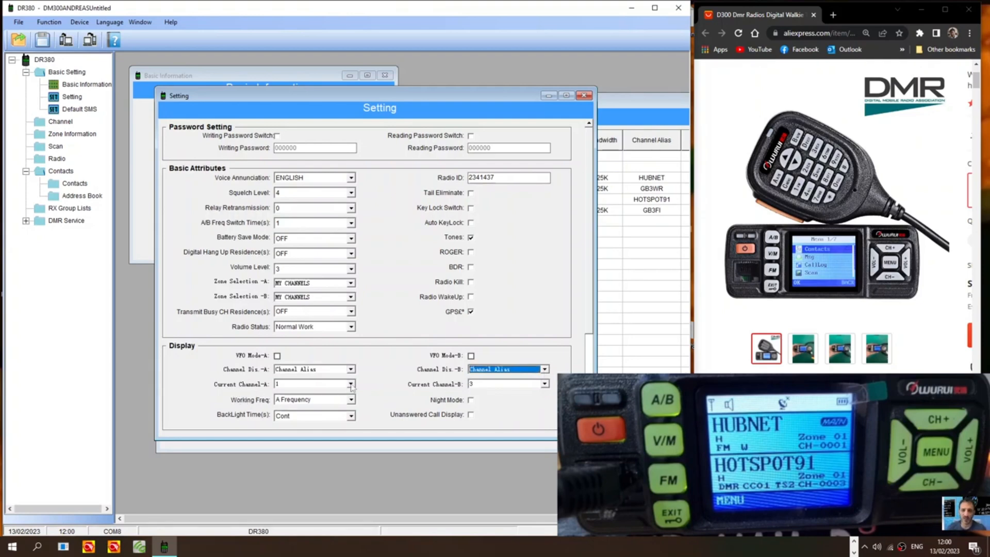
pyautogui.click(313, 384)
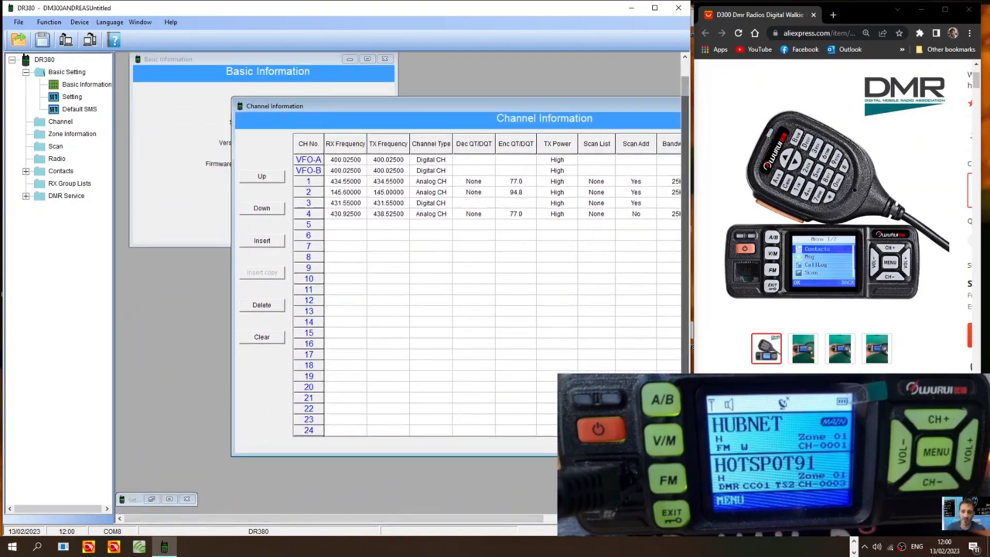
# Add a new group-call contact with call ID 2350 in Contacts.
pyautogui.click(71, 96)
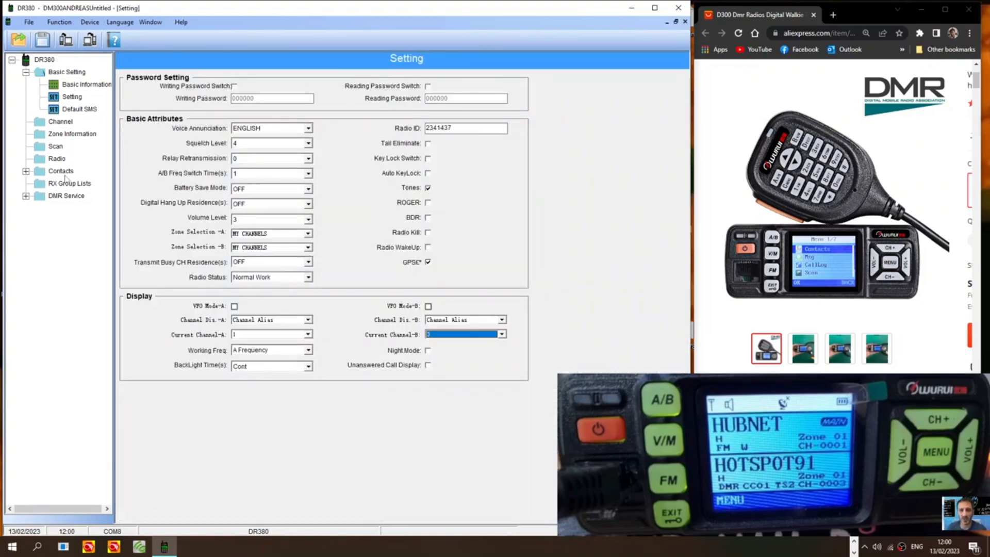
pyautogui.click(61, 170)
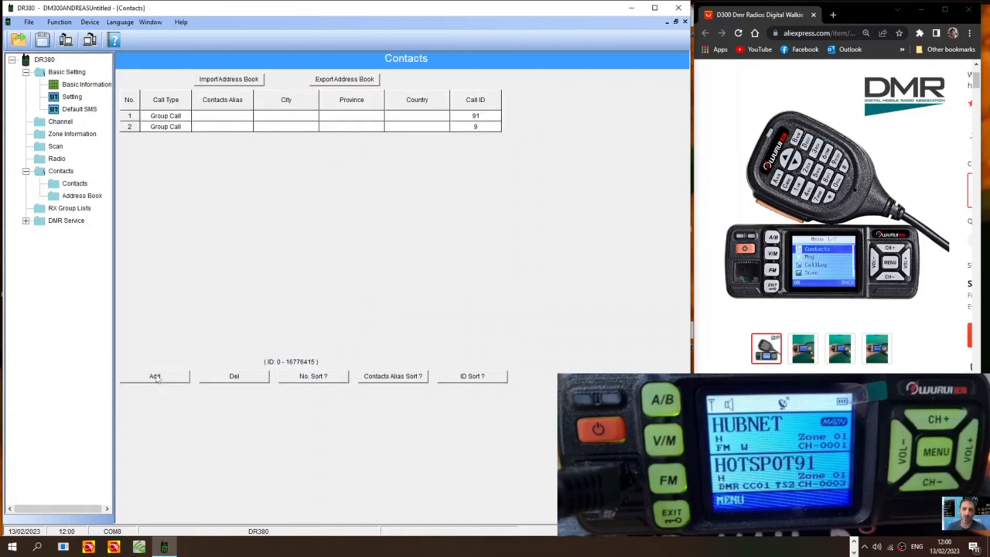
pyautogui.click(154, 375)
pyautogui.write('2')
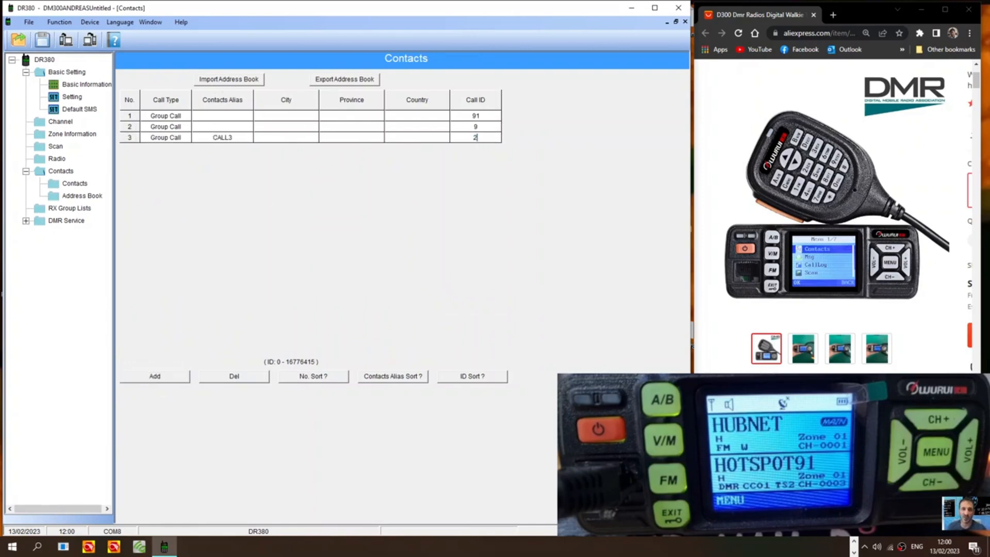
pyautogui.write('350')
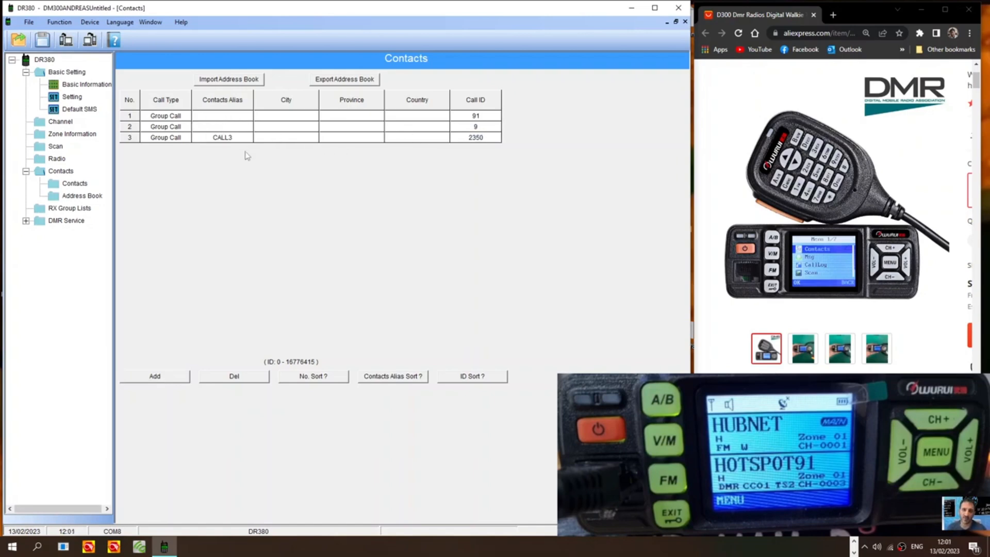
# Name the three contact rows WW, LOCAL and CHAT.
pyautogui.write('WW')
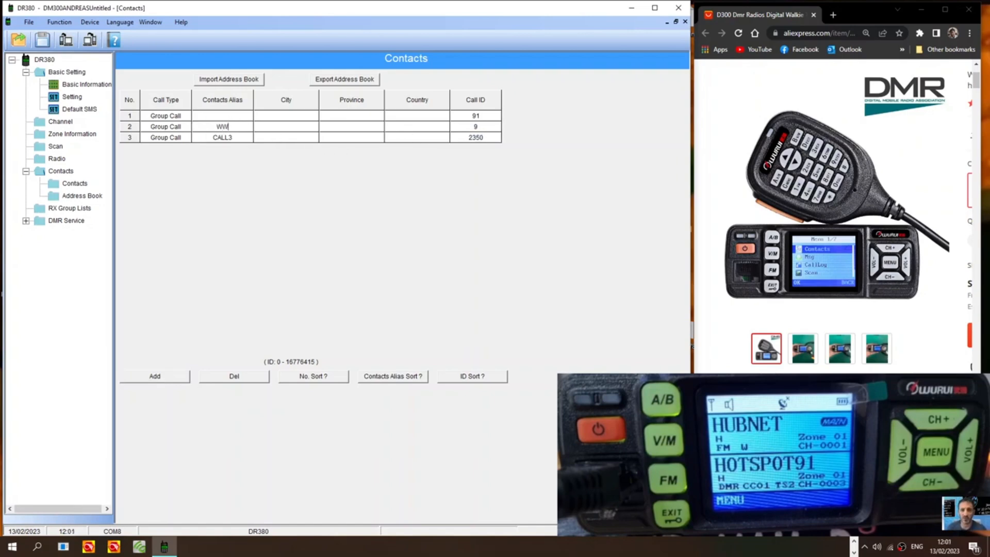
pyautogui.write('LOCAL')
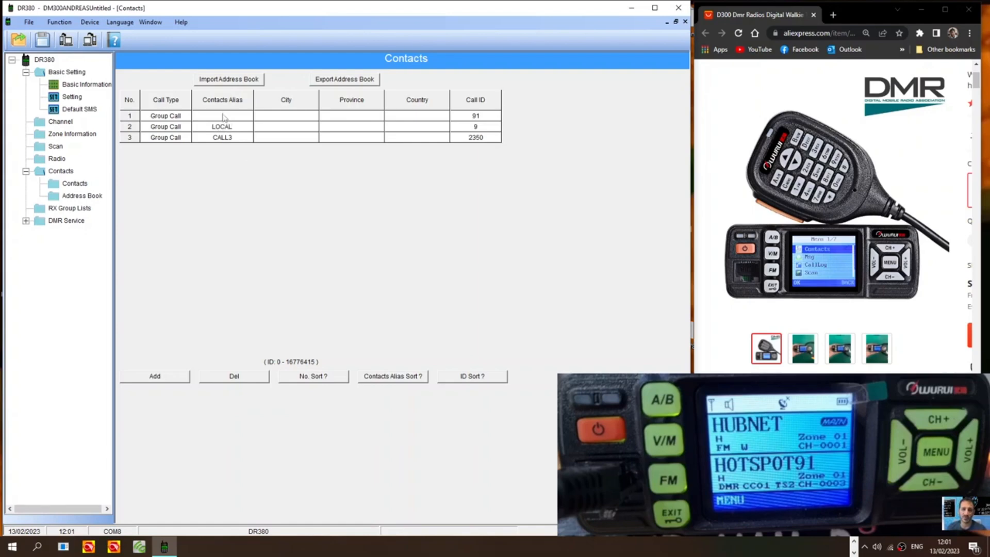
pyautogui.write('WW')
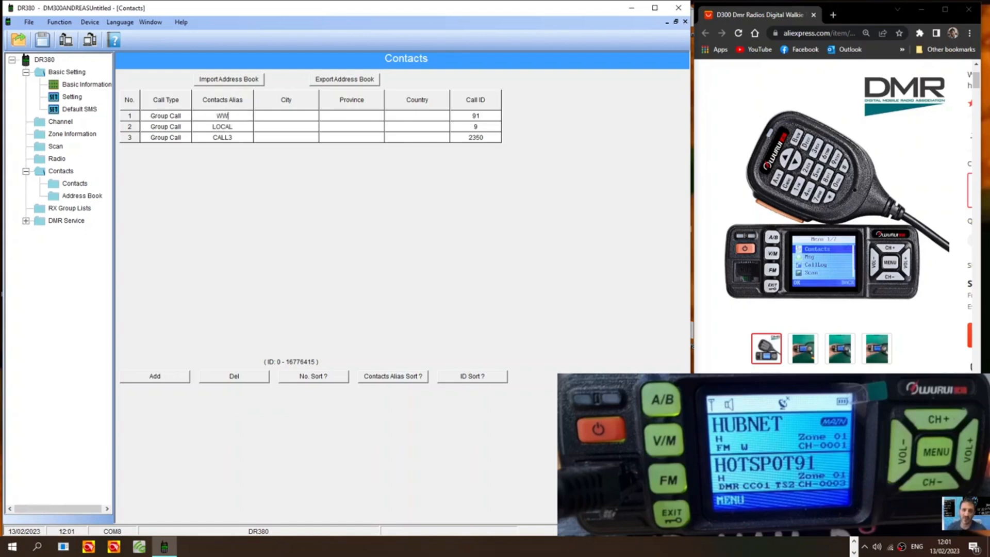
pyautogui.doubleClick(222, 137)
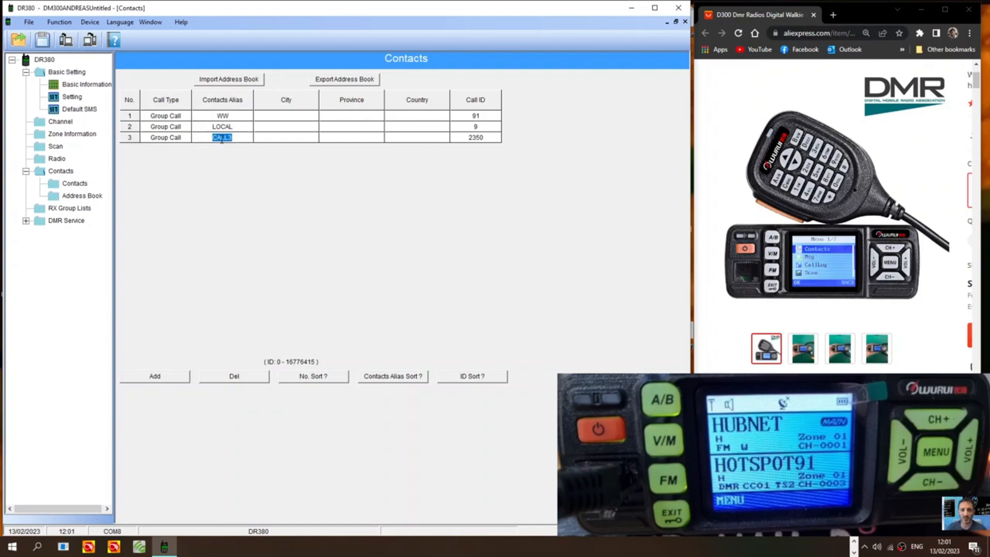
pyautogui.write('CHAT')
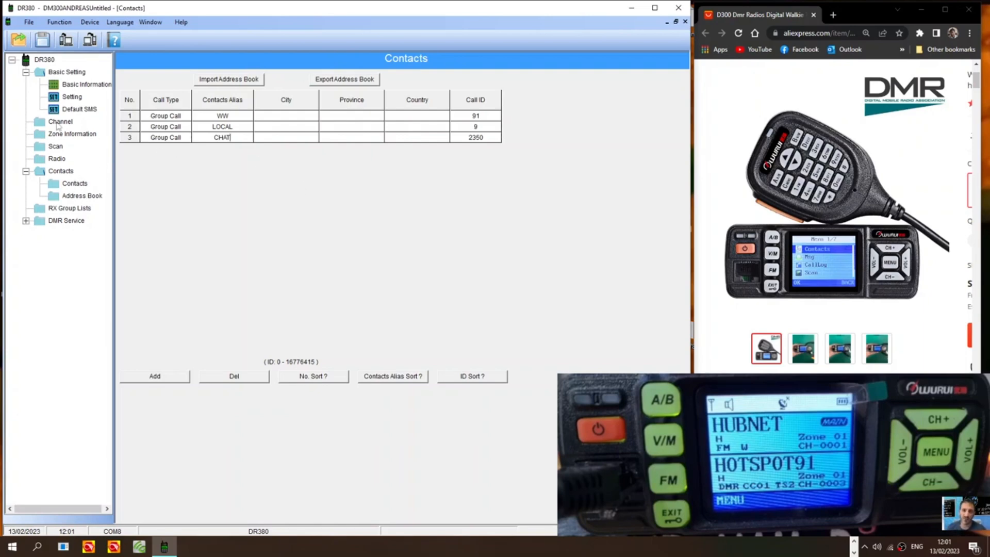
# In the channel list, enter aliases GB3WR, HOTSPOT and GB3FI for channels 2, 3 and 4.
pyautogui.click(60, 121)
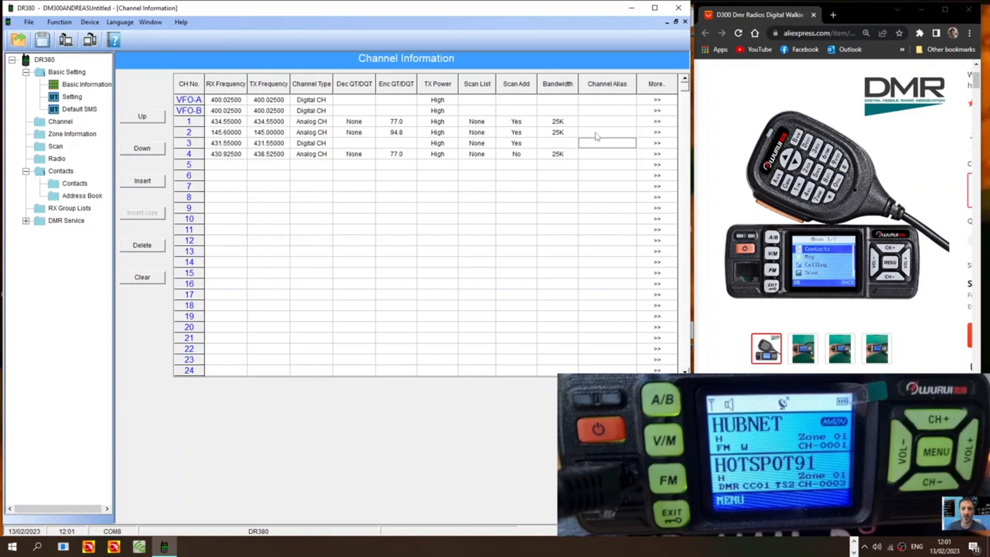
pyautogui.click(607, 132)
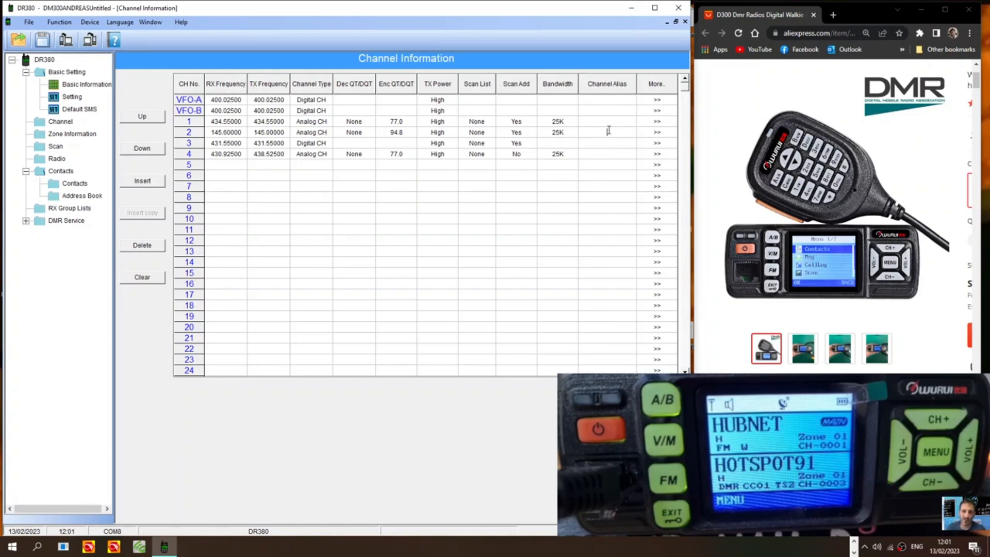
pyautogui.write('GB3WR')
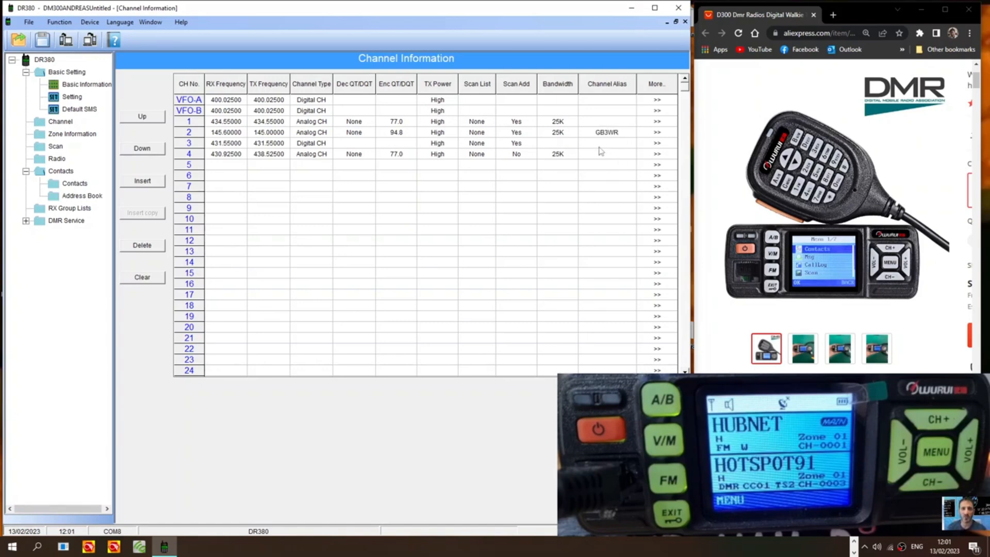
pyautogui.write('H')
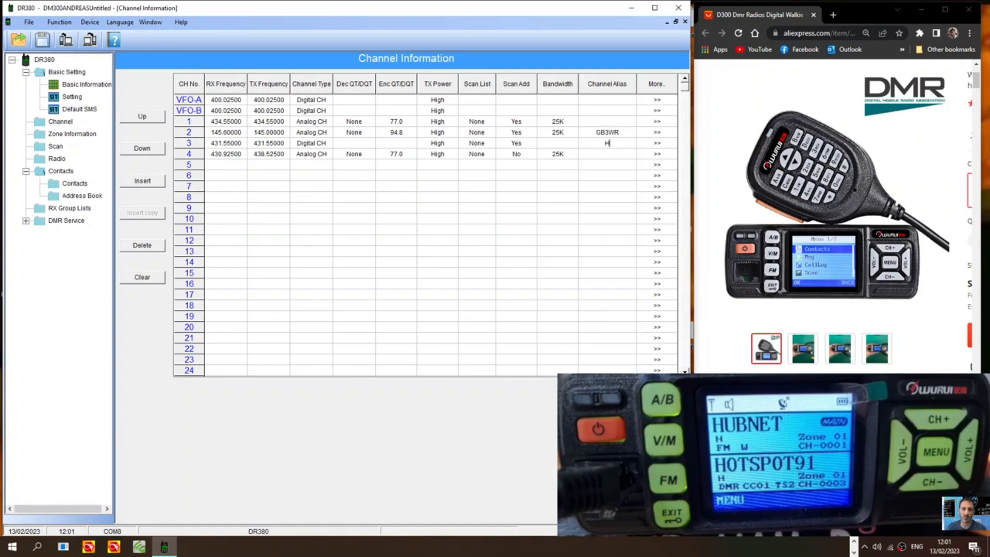
pyautogui.write('OTSPOT')
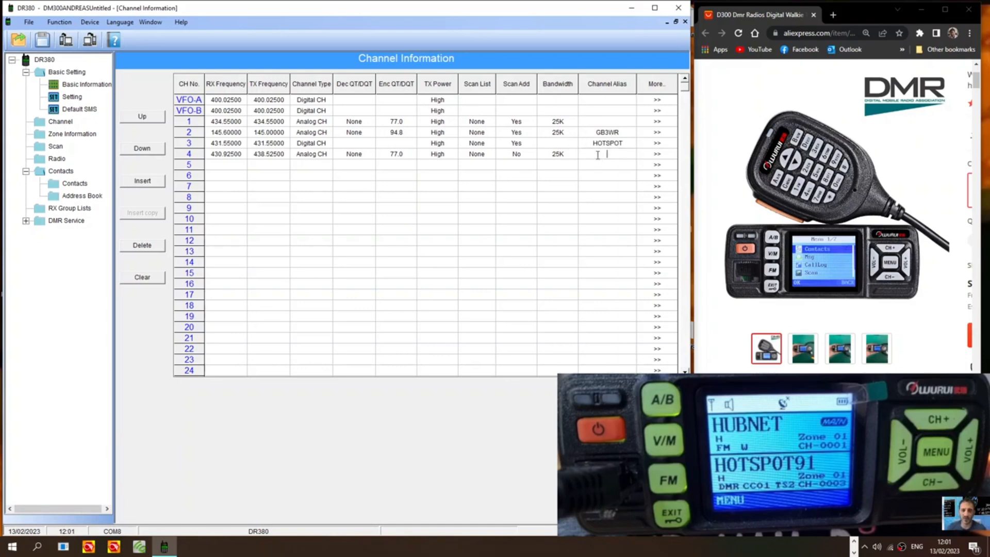
pyautogui.write('GB3FI')
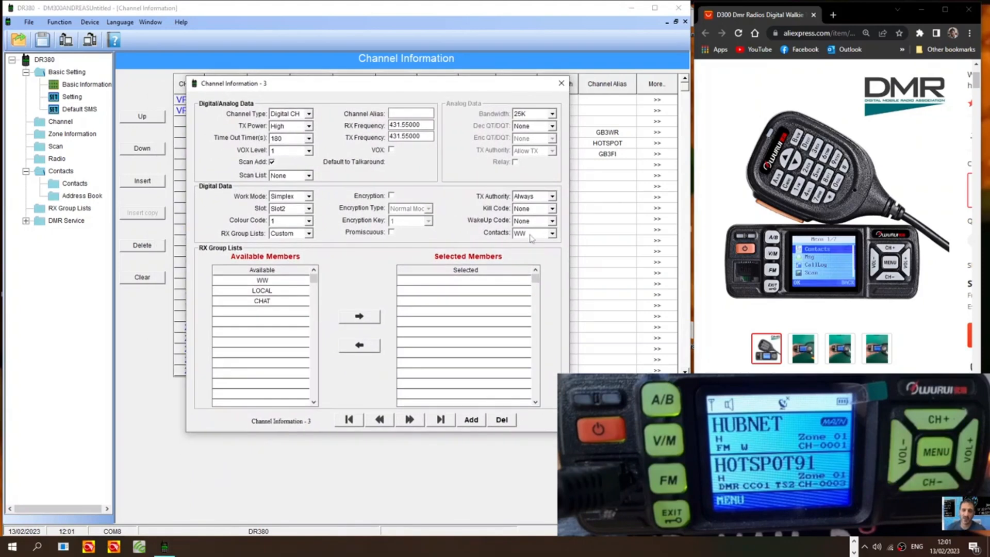
# Assign WW as channel 3's contact and receive member, keep the 180 s timeout, and close its details.
pyautogui.click(530, 233)
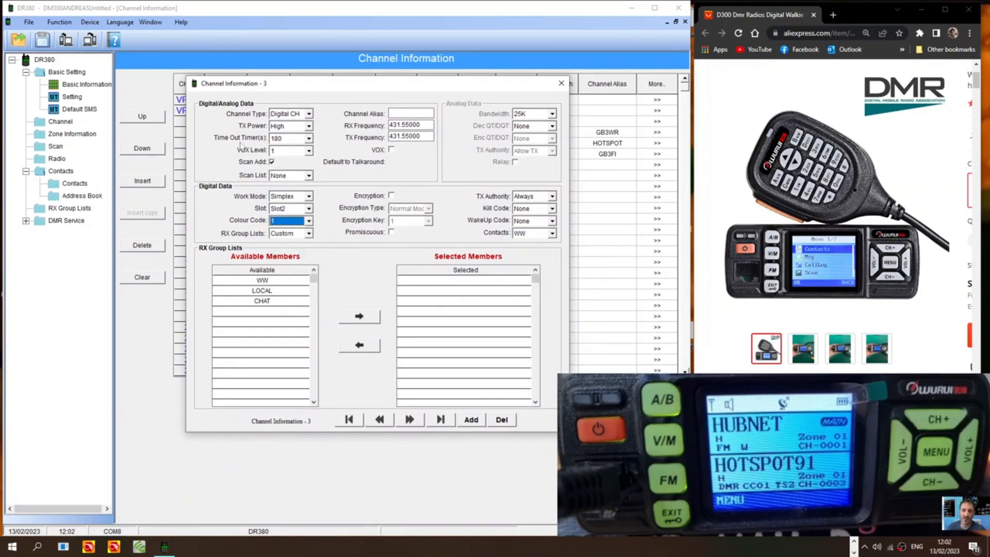
pyautogui.click(308, 138)
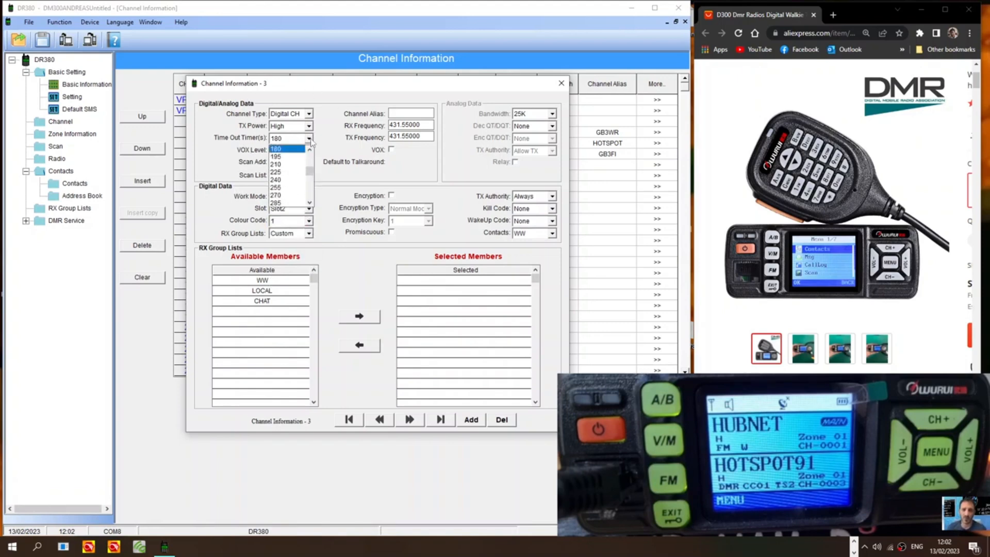
pyautogui.click(277, 149)
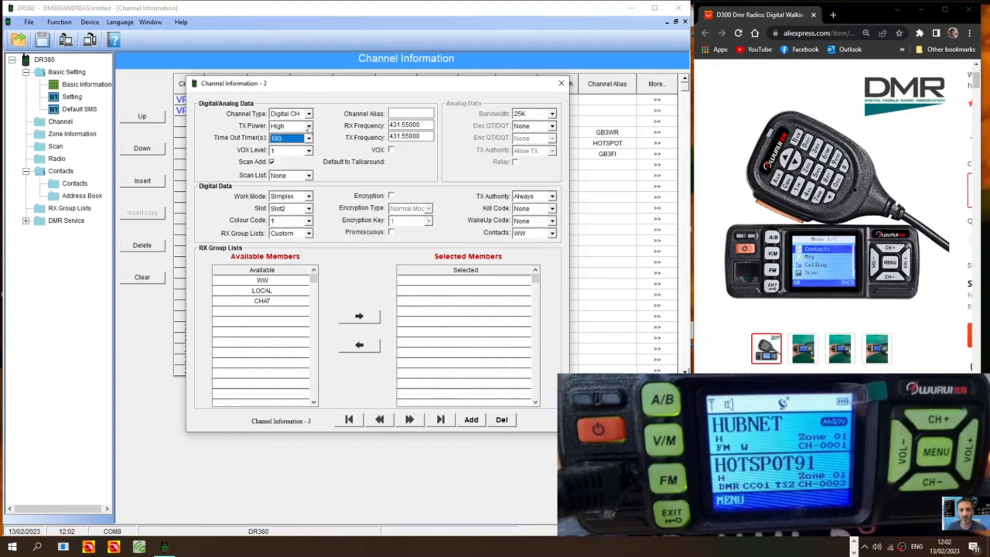
pyautogui.click(289, 125)
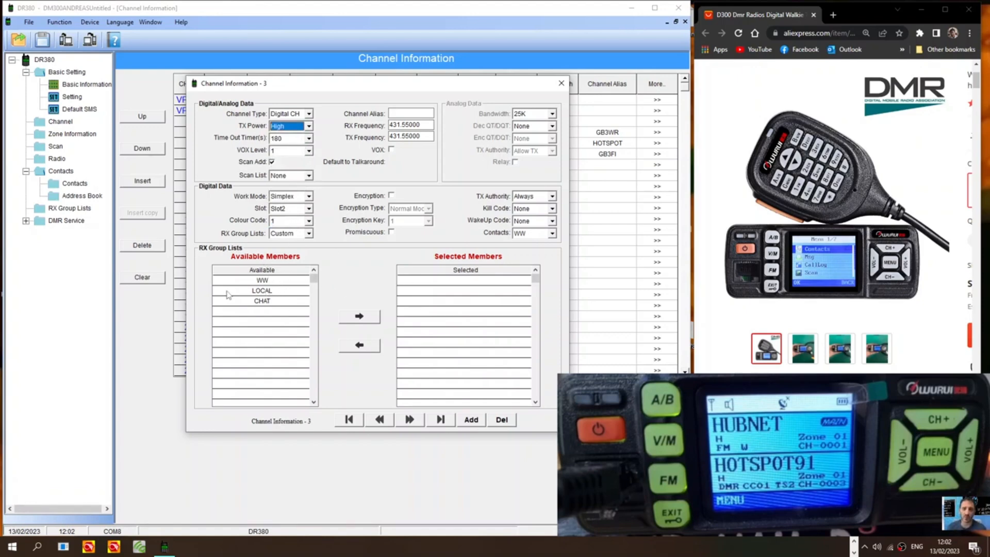
pyautogui.moveTo(280, 298)
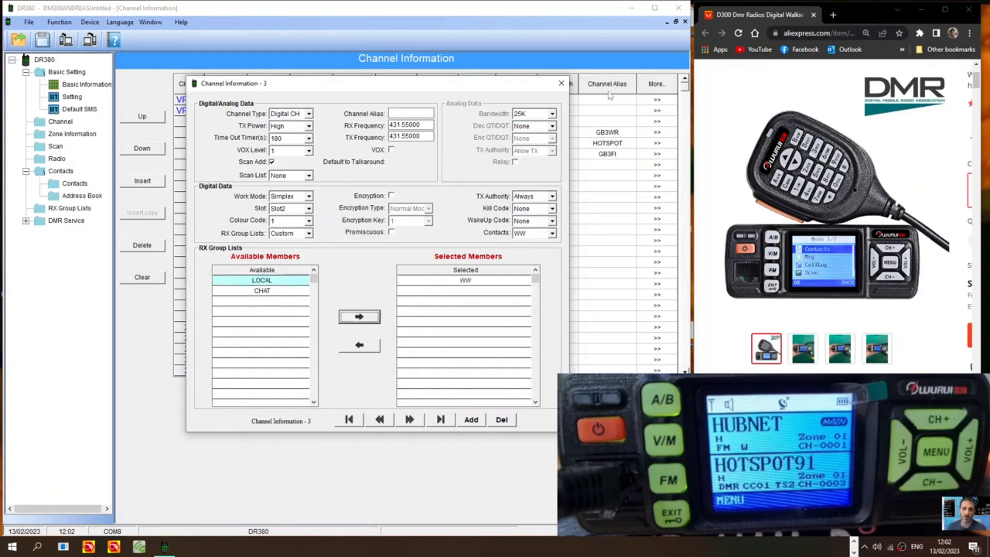
pyautogui.click(559, 82)
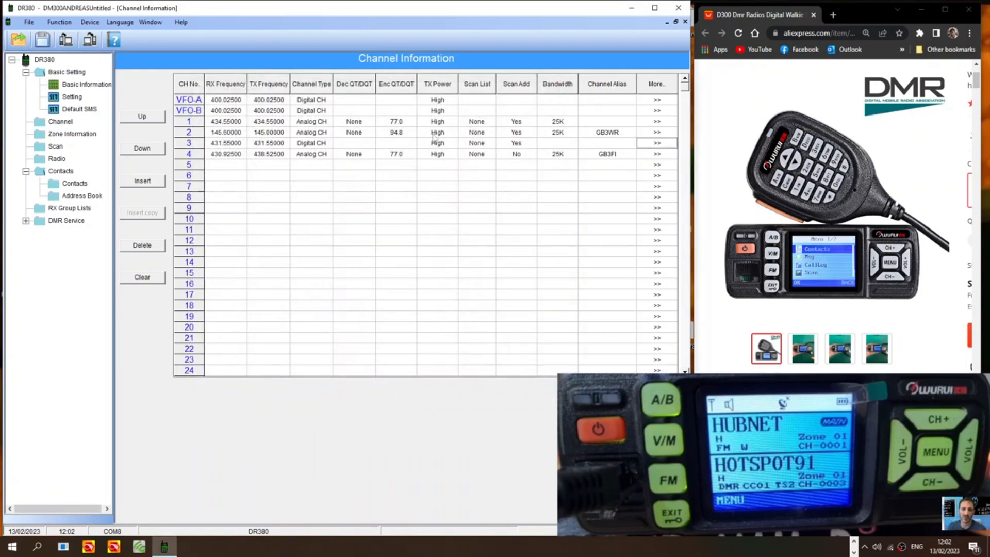
# Re-enter HOTSPOT as channel 3's alias in the channel list.
pyautogui.click(607, 142)
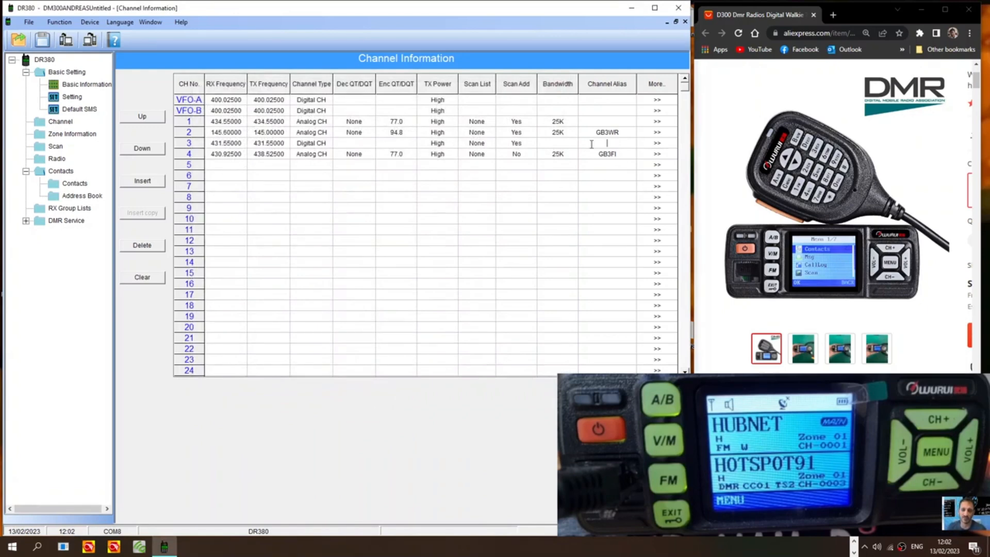
pyautogui.write('HOTSPOT')
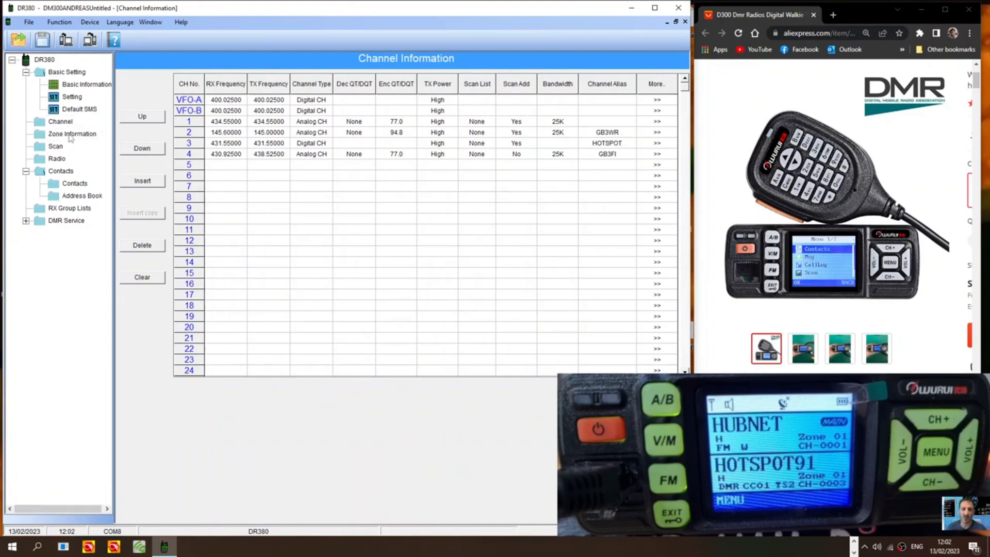
# In Zone Information, name zone 1 MYCHANNELS and move channels 1–3 into its Selected list.
pyautogui.click(72, 133)
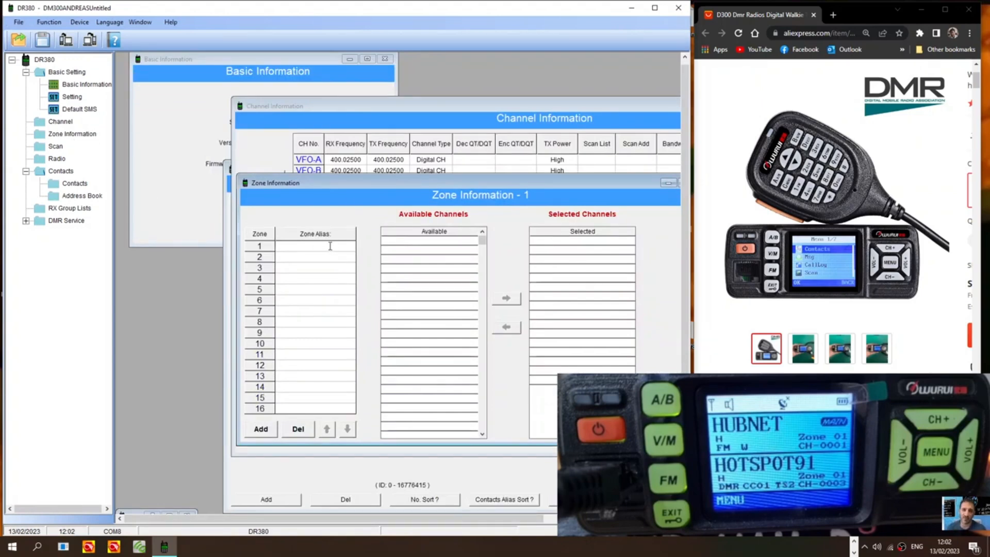
pyautogui.write('HUBNET')
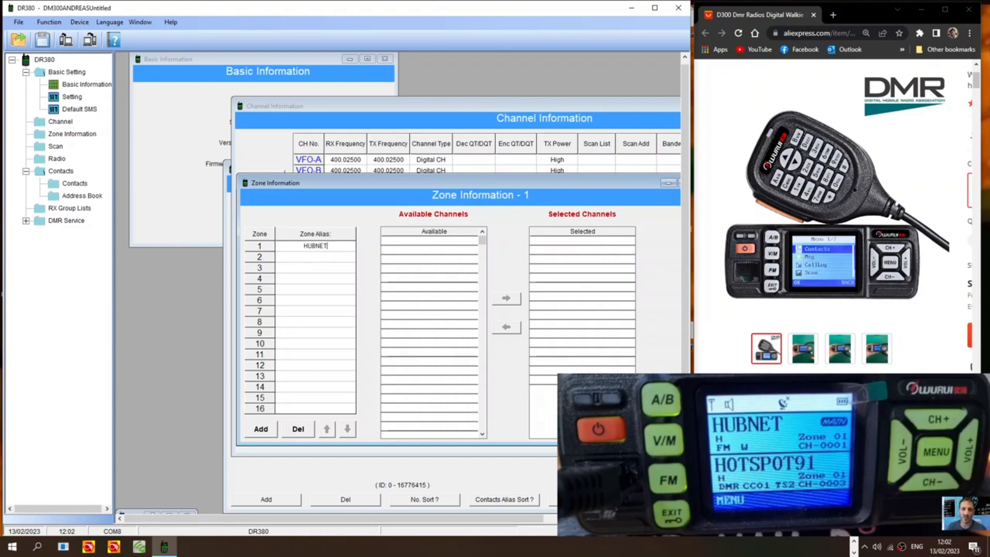
pyautogui.write('MYCHAN')
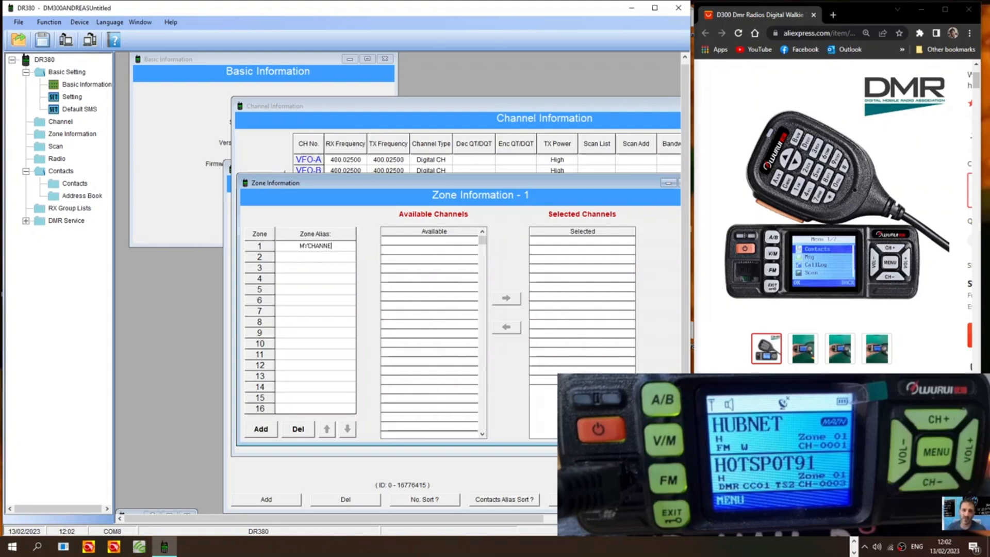
pyautogui.click(429, 240)
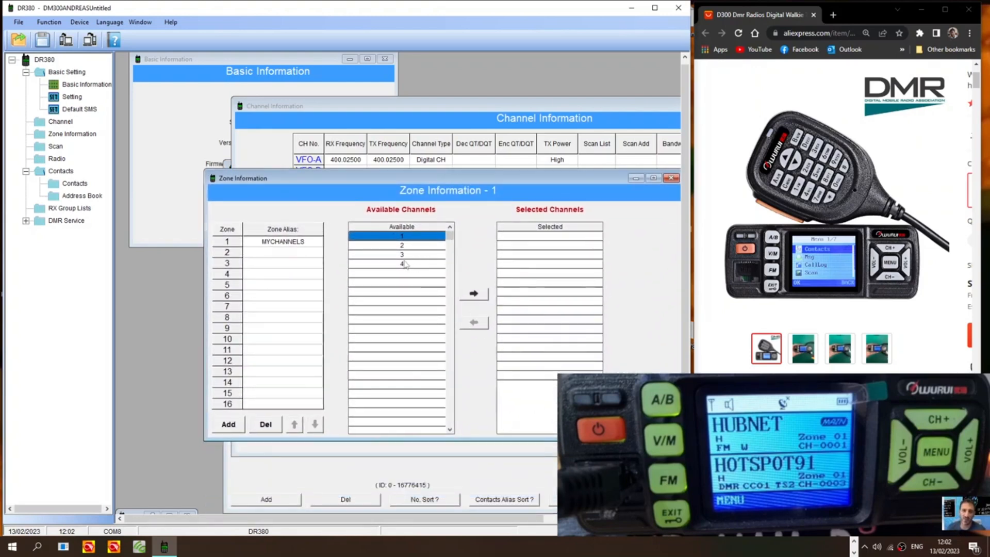
pyautogui.click(474, 294)
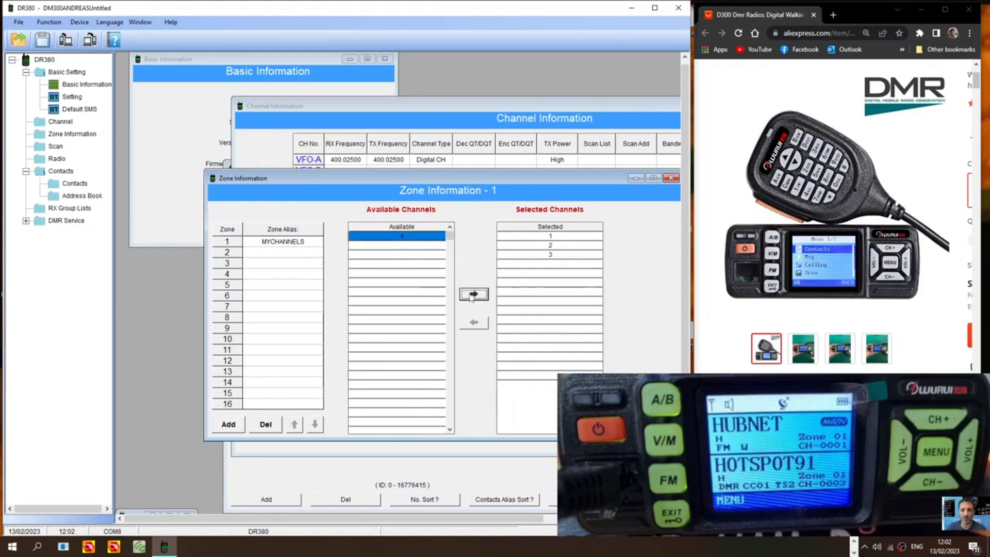
pyautogui.click(474, 294)
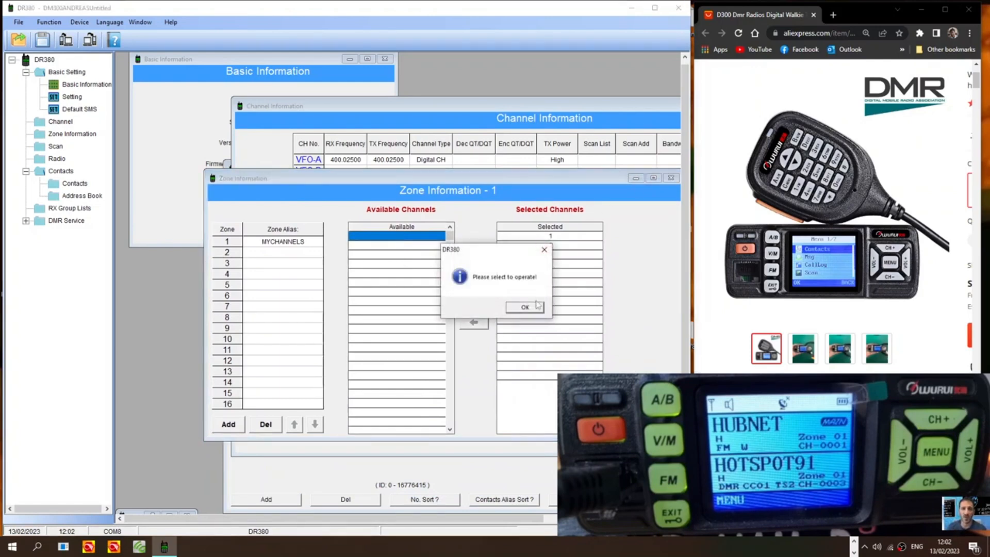
pyautogui.click(525, 308)
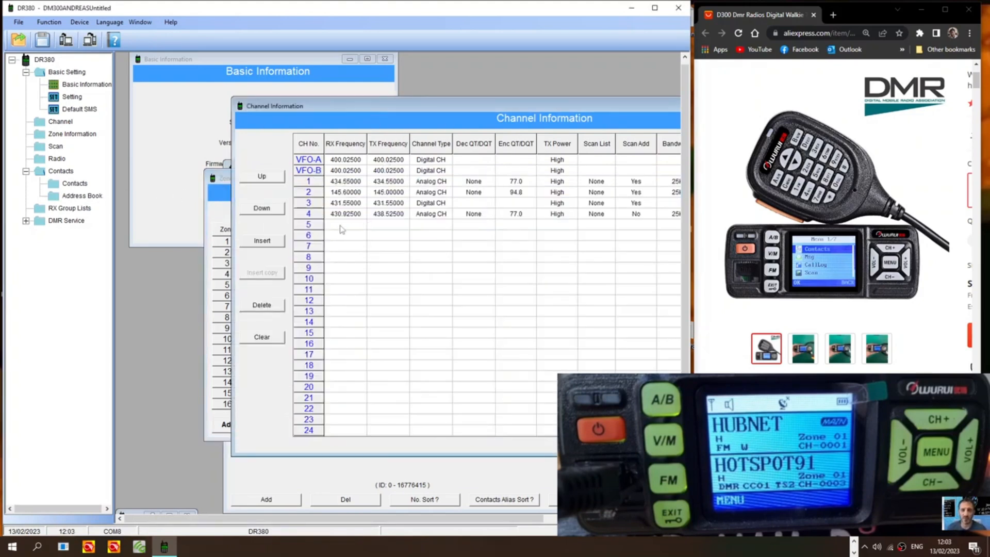
pyautogui.moveTo(378, 238)
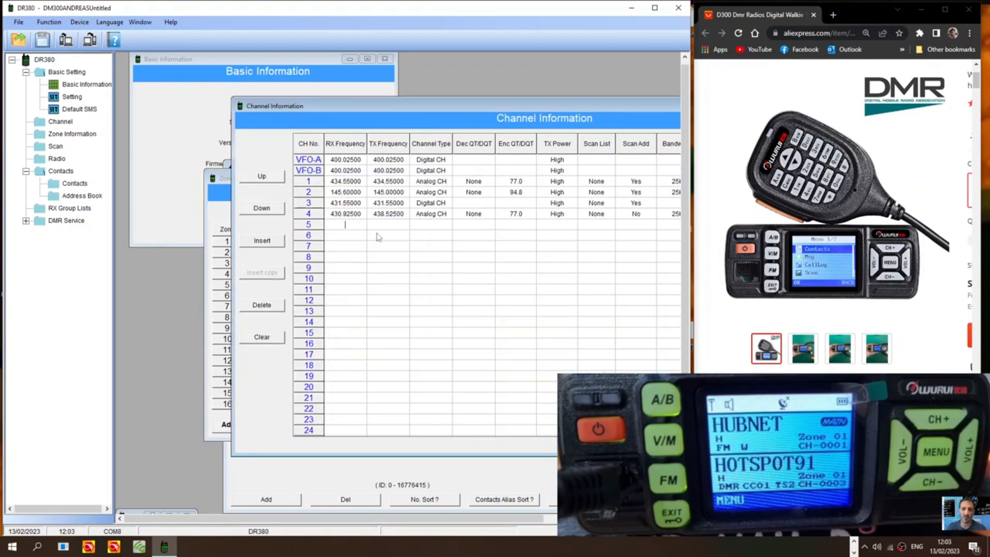
# Create analog channel 5 at 430.825 receive / 434.525 transmit with a 77.0 Enc QT/DQT tone.
pyautogui.write('430.82')
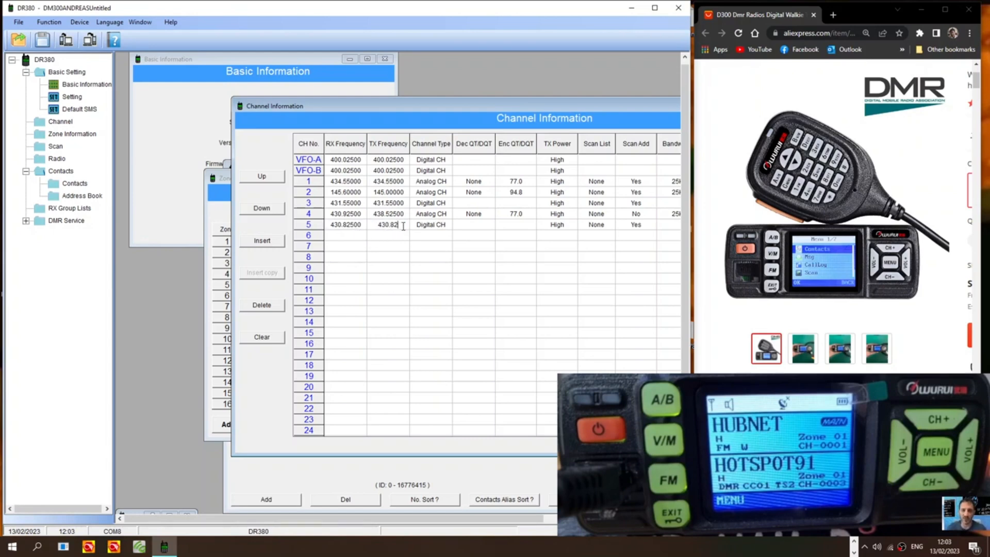
pyautogui.press('Backspace')
pyautogui.write('4.52500')
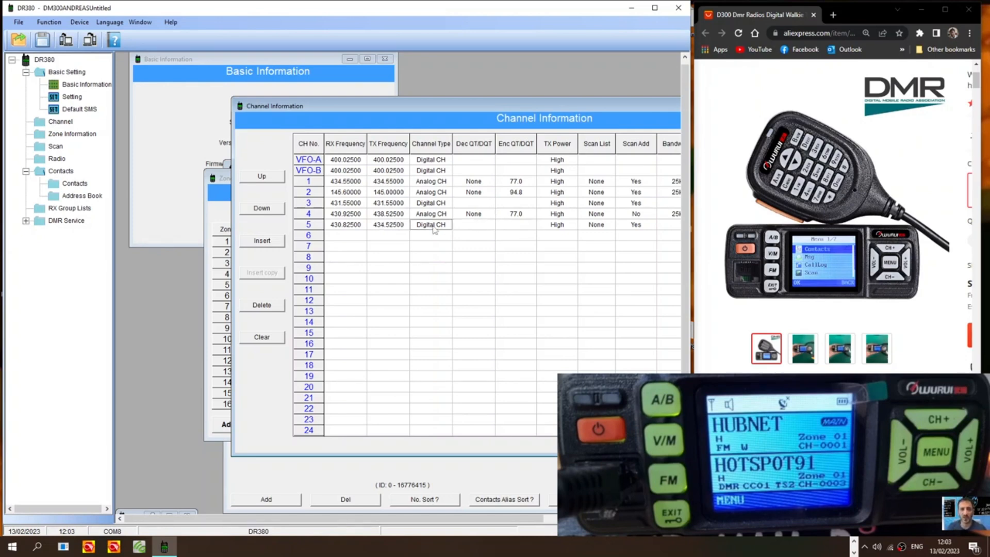
pyautogui.click(431, 224)
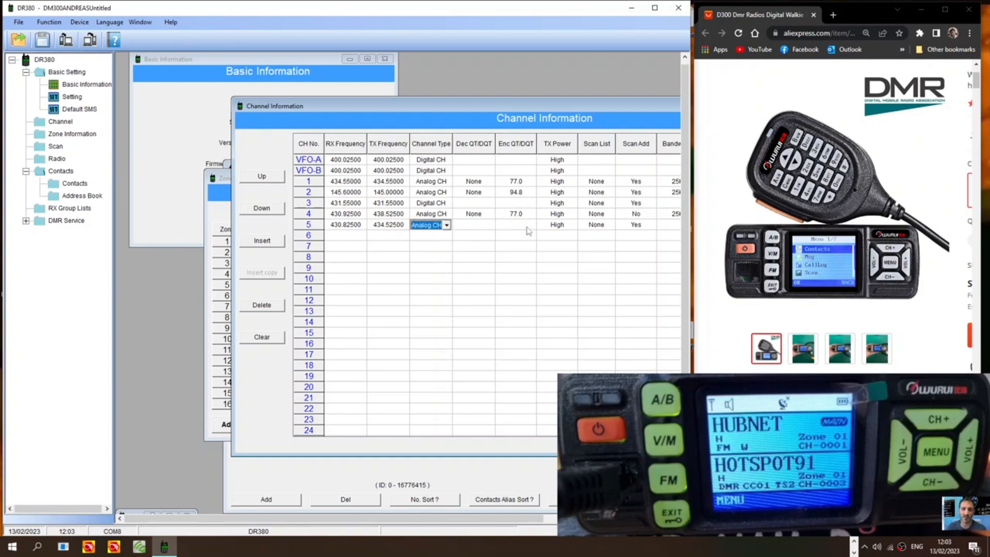
pyautogui.click(529, 224)
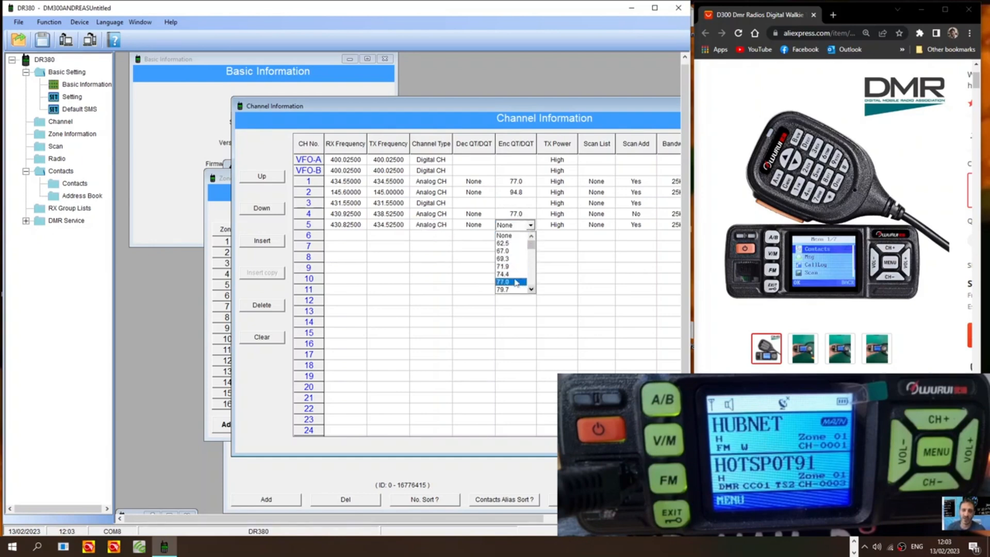
pyautogui.click(503, 280)
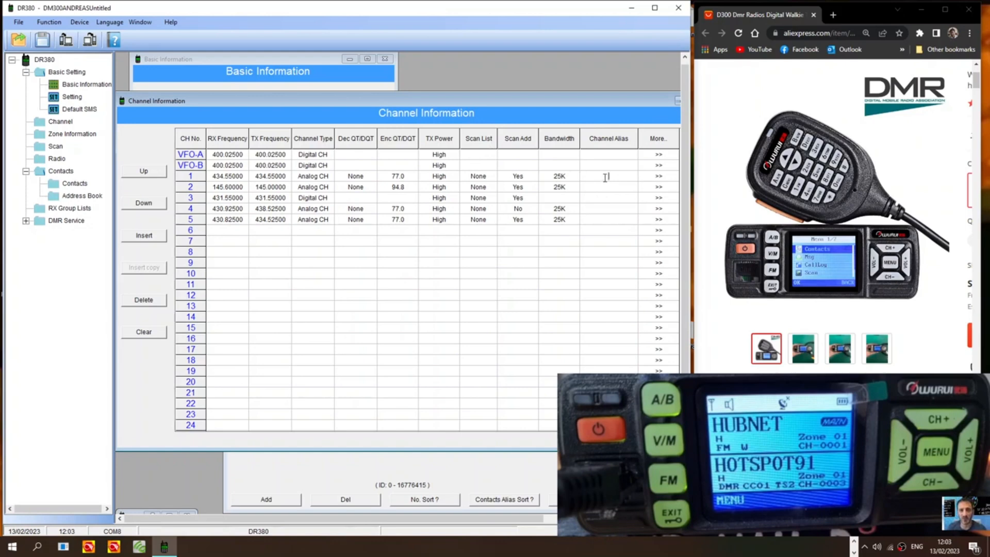
pyautogui.moveTo(350, 197)
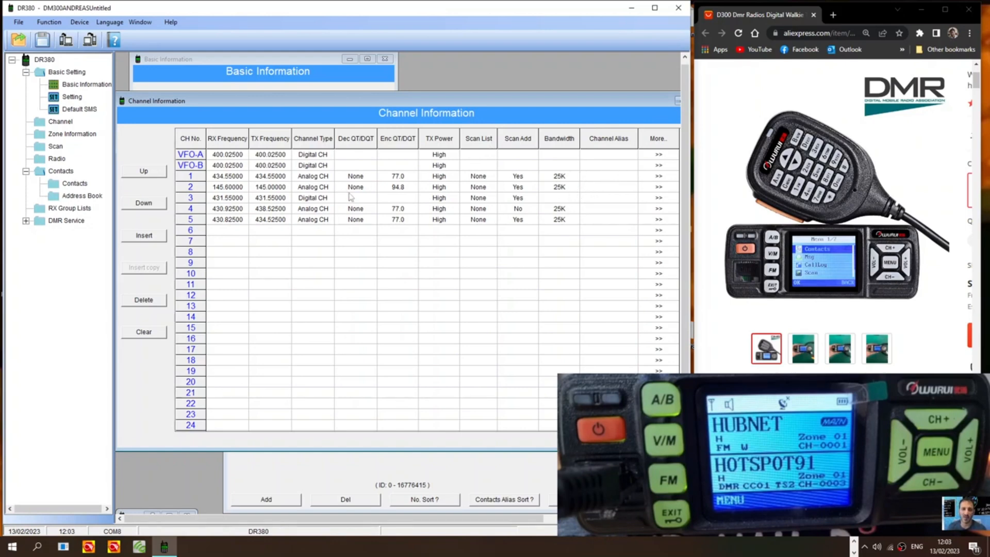
# Step through the Zone, Contacts, Setting and Radio pages and land on RX Group Lists.
pyautogui.click(72, 133)
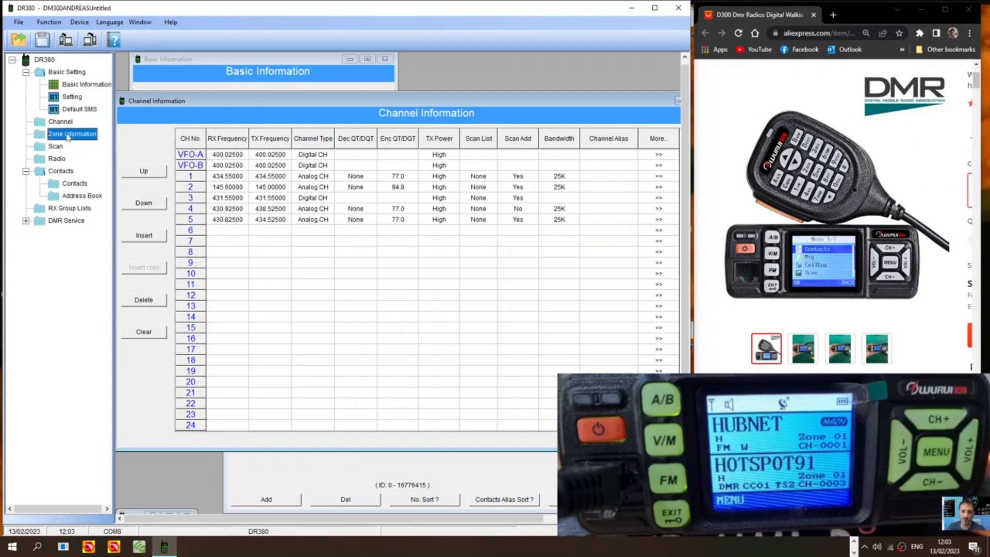
pyautogui.doubleClick(72, 133)
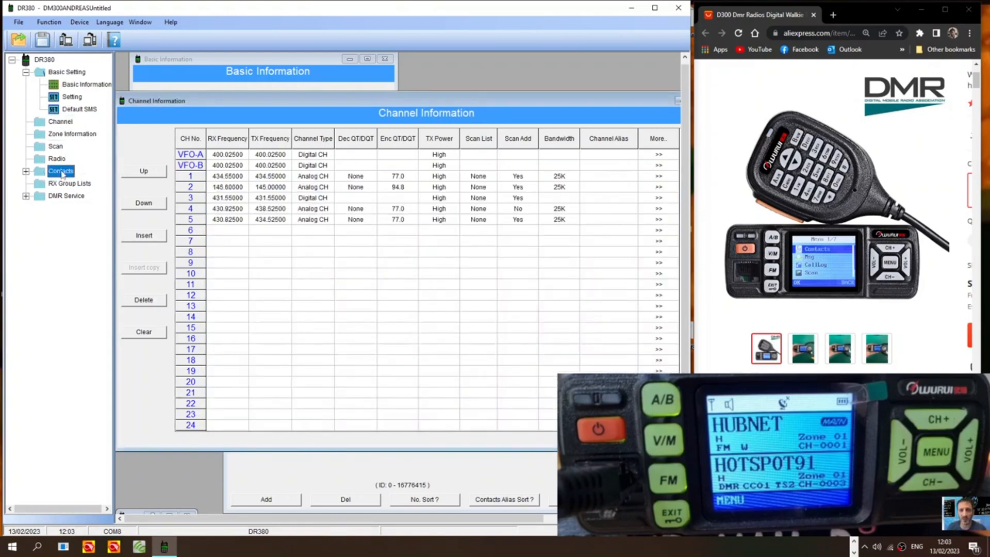
pyautogui.click(87, 82)
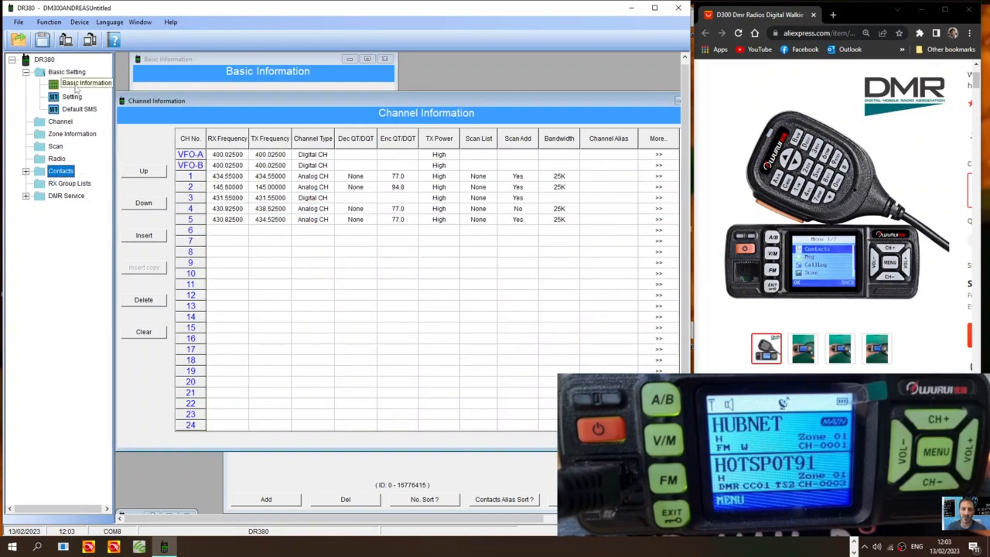
pyautogui.click(73, 97)
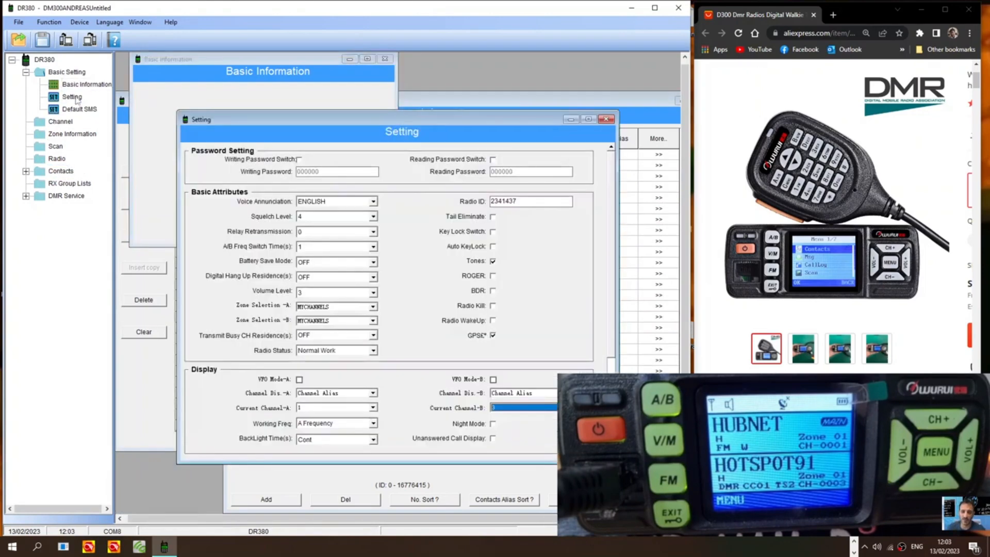
pyautogui.click(66, 71)
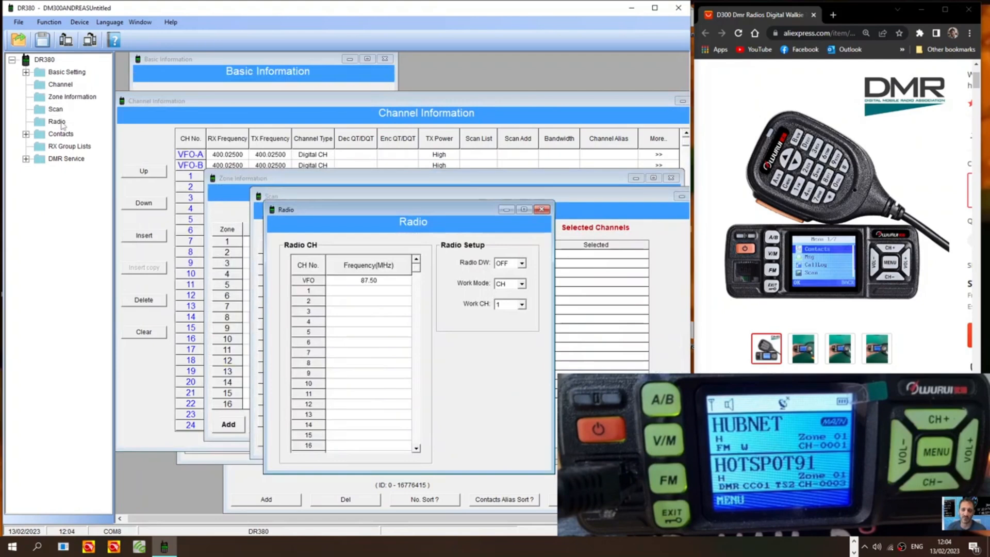
pyautogui.click(60, 133)
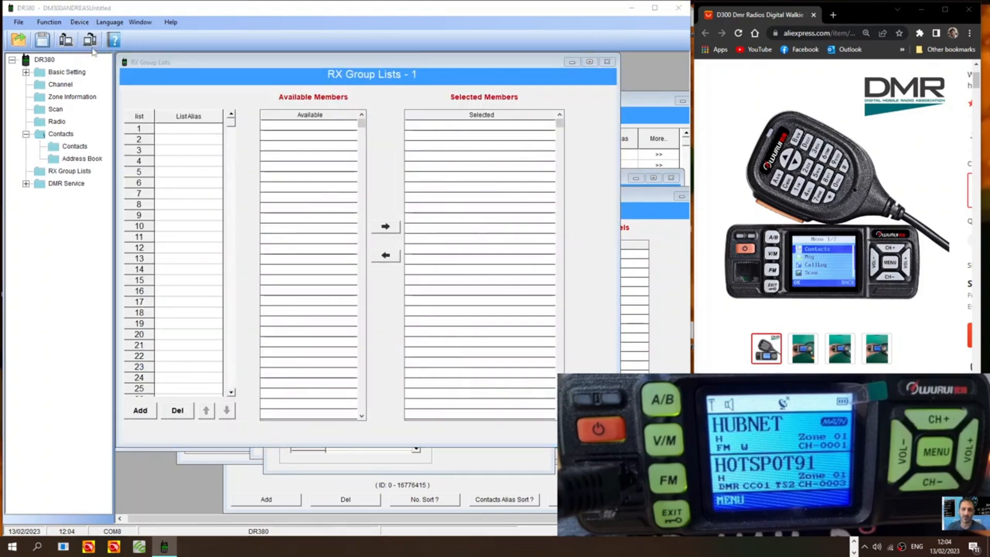
# Write the codeplug to the radio and acknowledge the Write OK message.
pyautogui.click(88, 40)
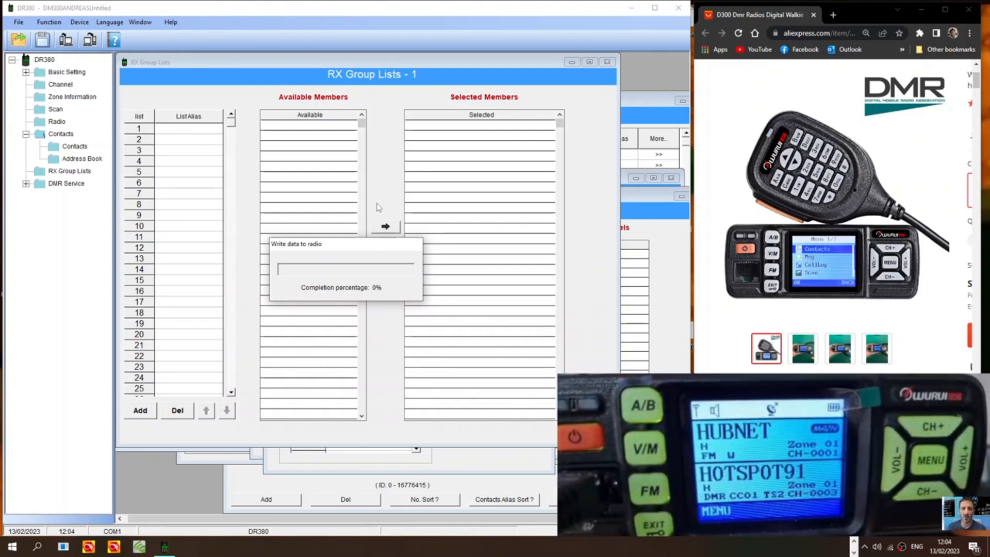
pyautogui.moveTo(375, 206)
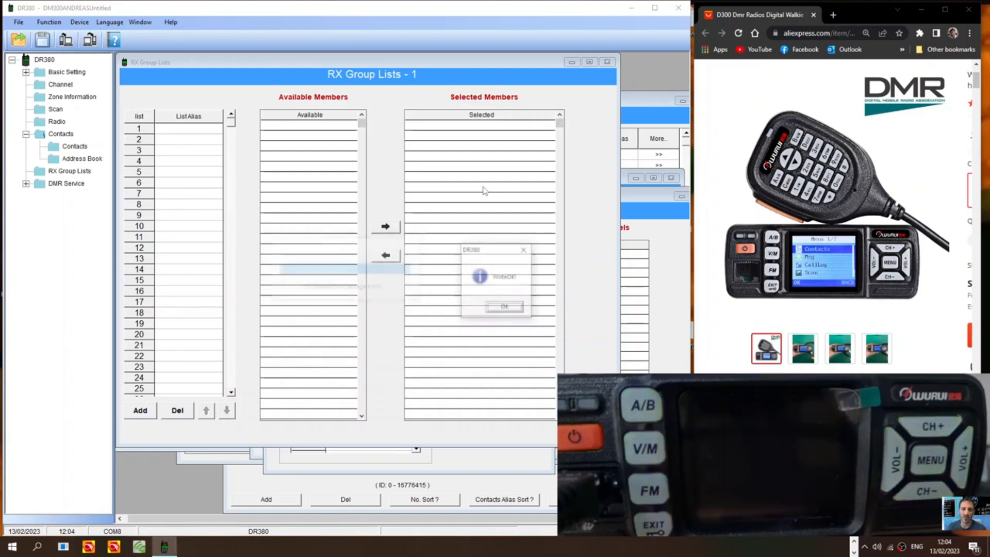
pyautogui.click(504, 307)
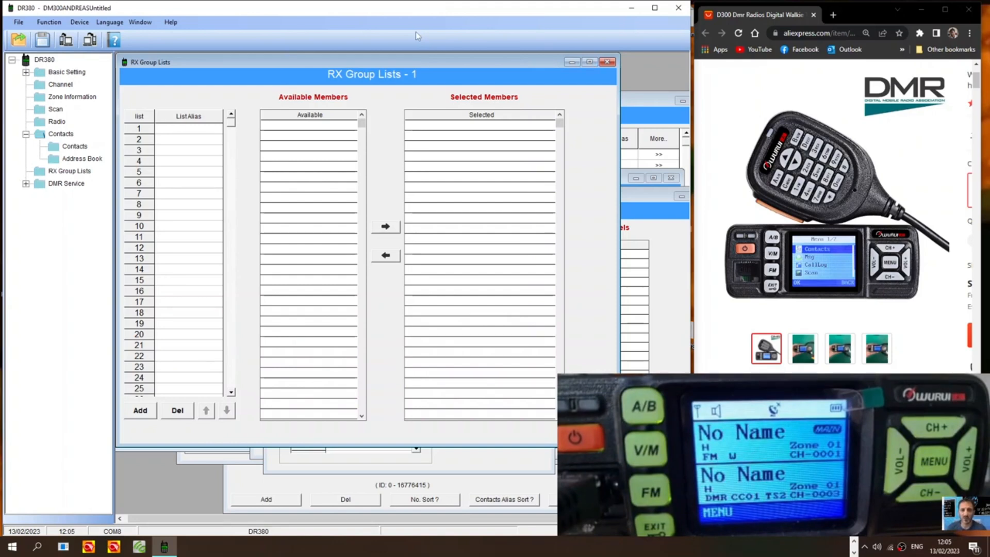
pyautogui.moveTo(569, 80)
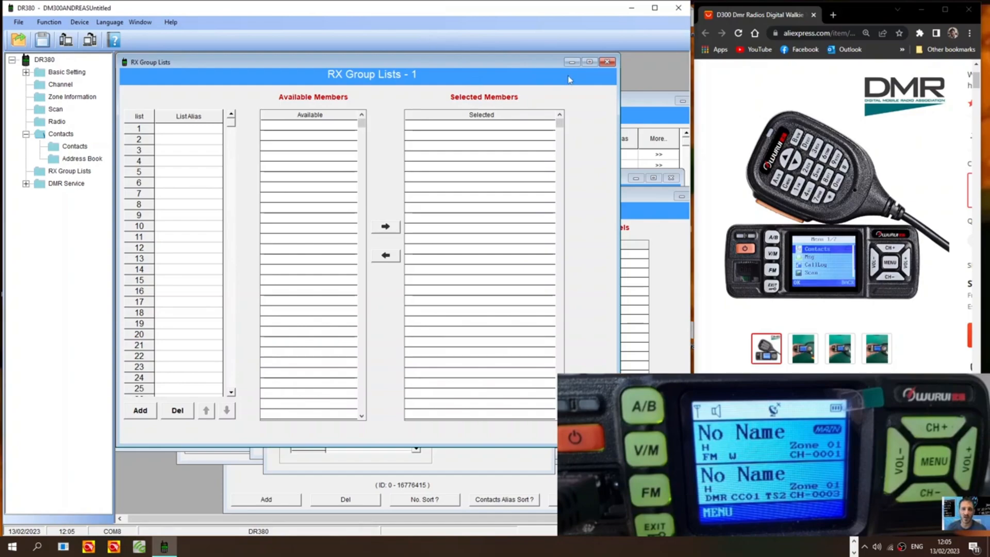